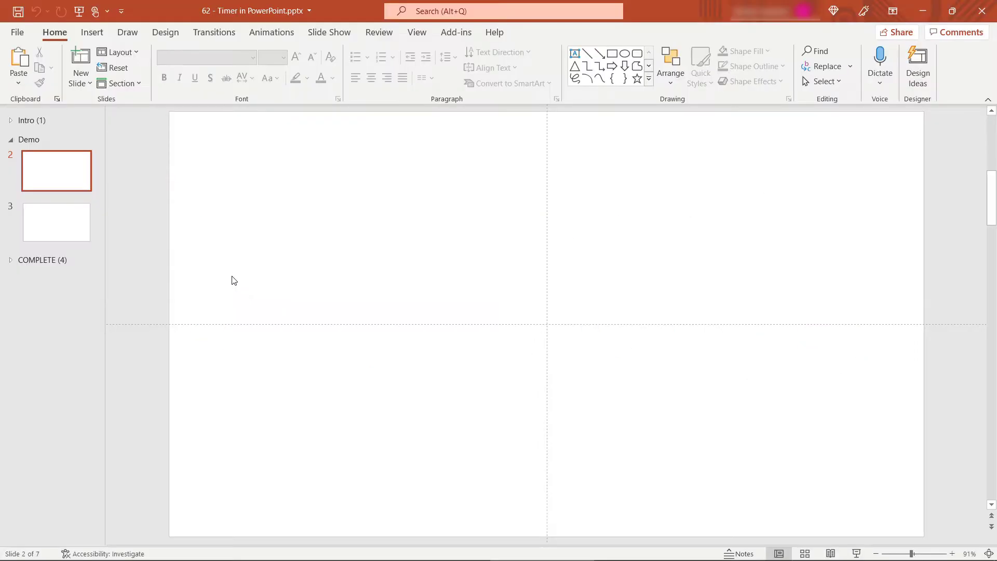
Step: Insert an Oval shape and draw a large circle in the upper-left of slide 2
left_click(92, 32)
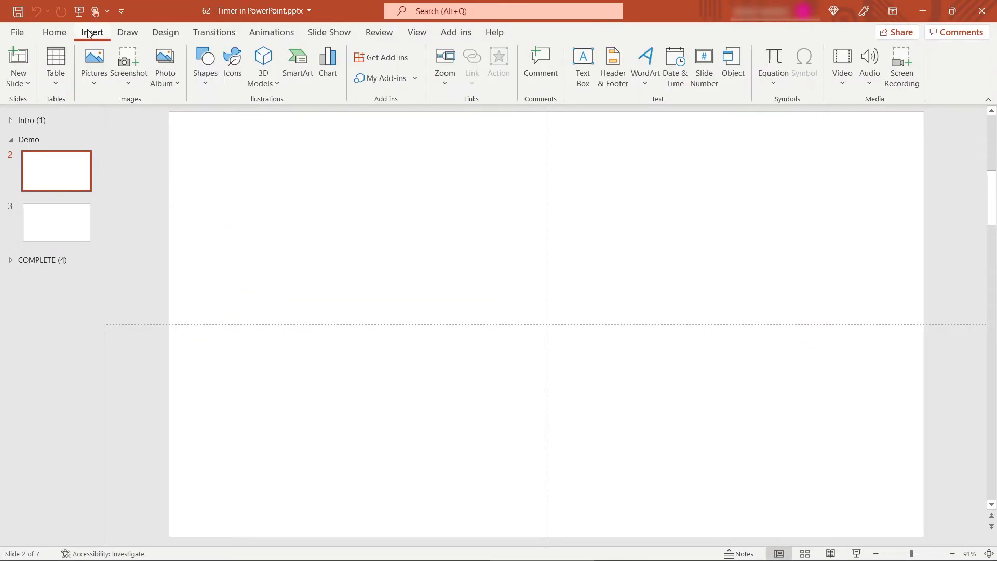
left_click(204, 65)
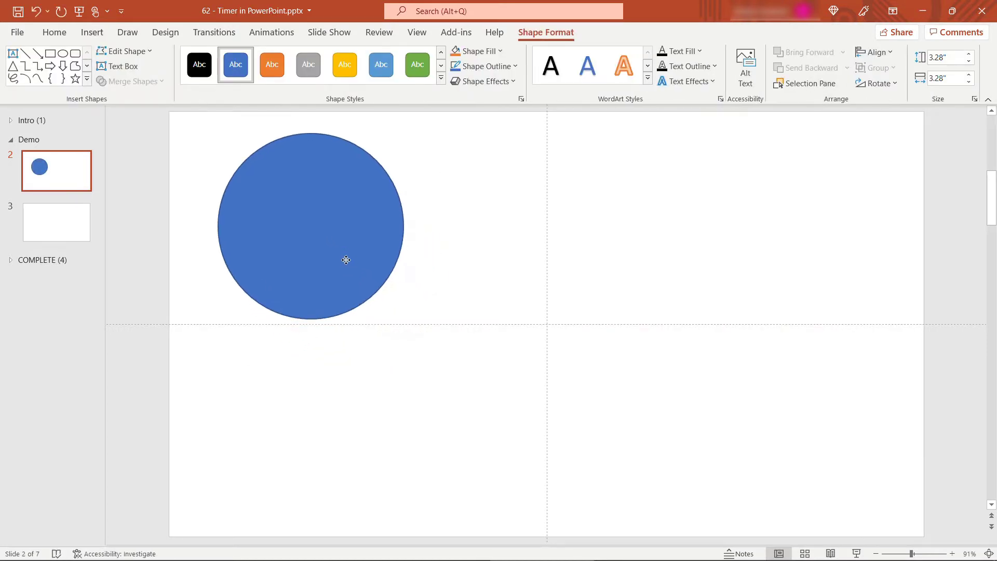
Step: Set the circle to No Fill and give it a thick black outline
left_click(473, 51)
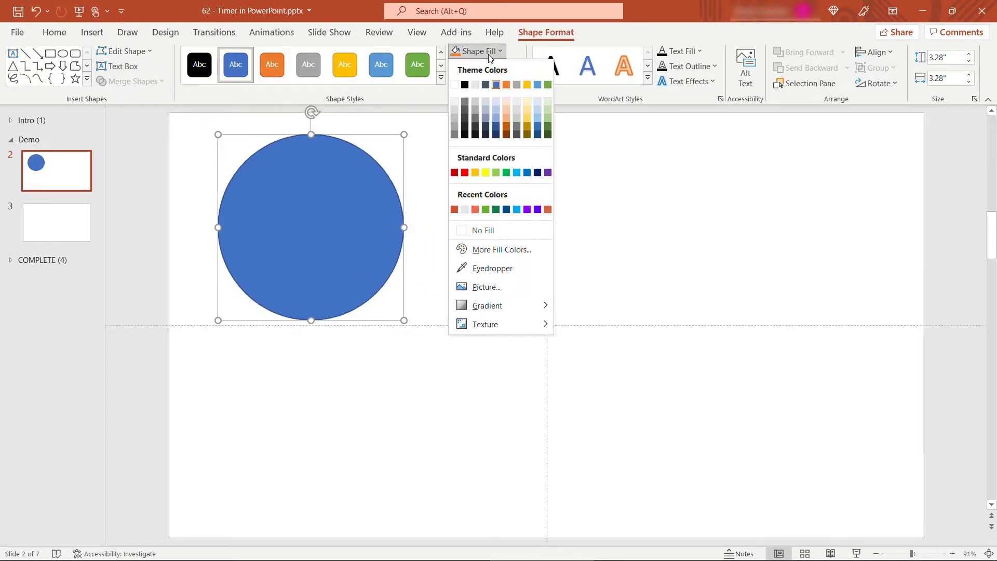
left_click(482, 231)
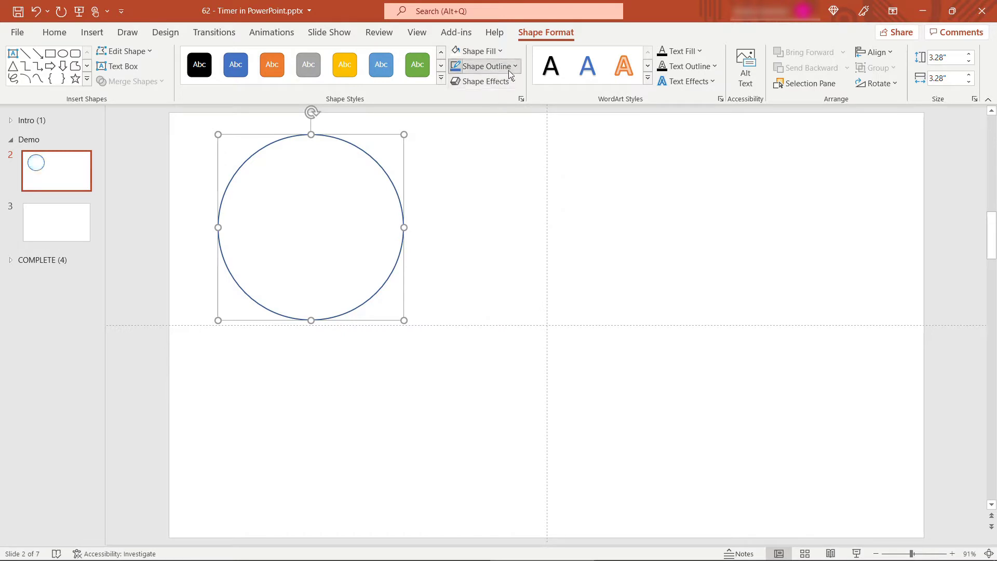
left_click(485, 66)
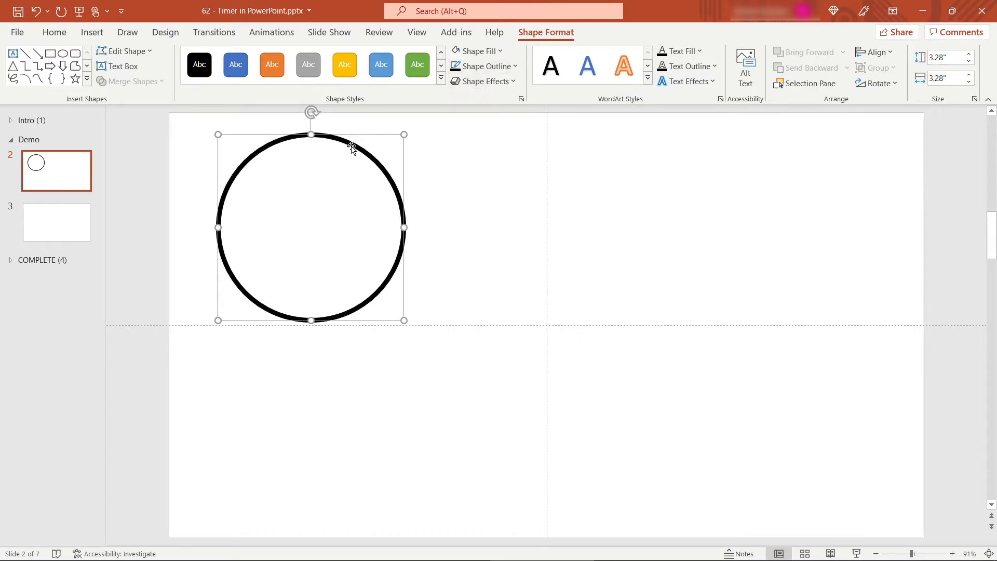
Step: Add a red digit 5 at font size 166 centred inside the circle
right_click(352, 147)
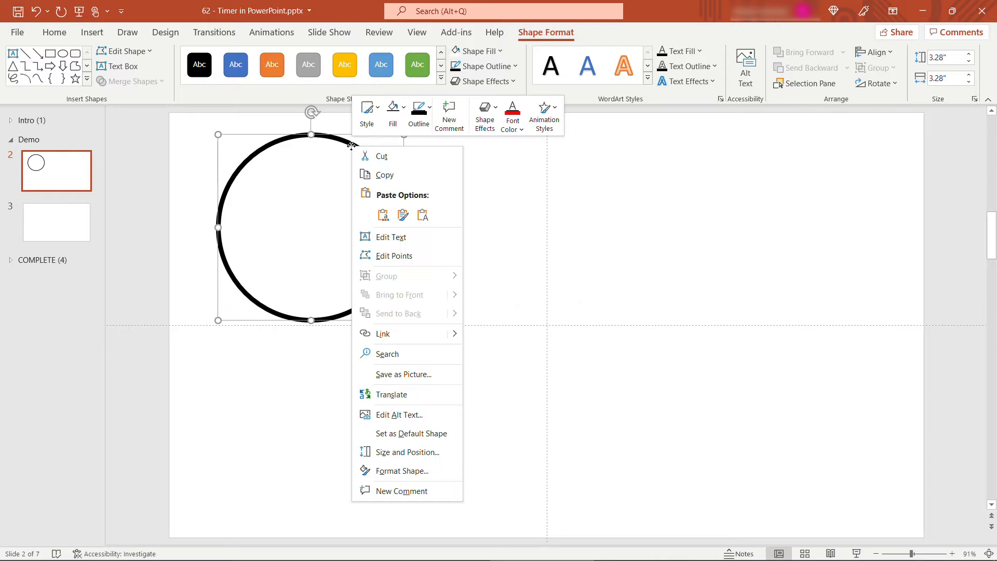
mouse_move(389, 236)
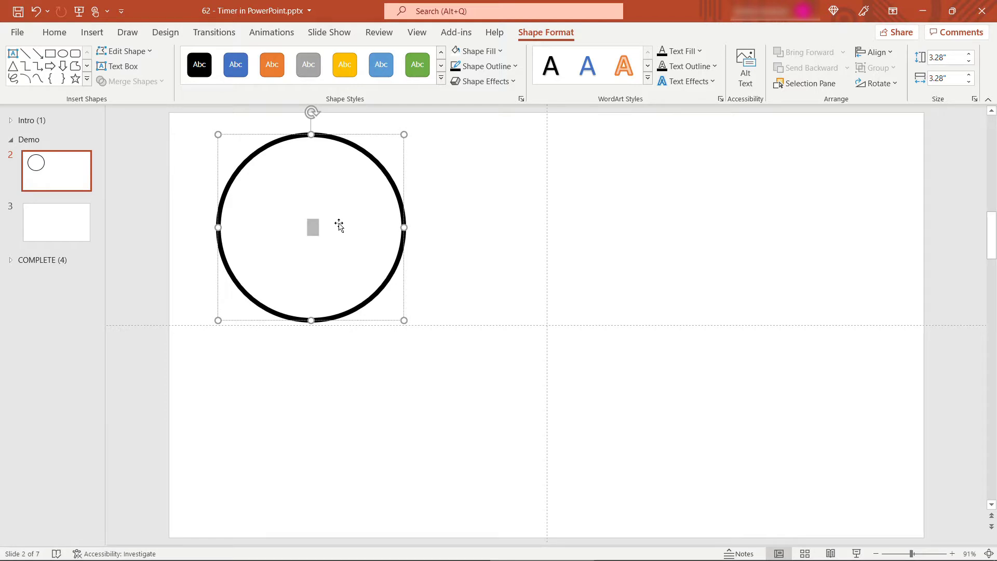
mouse_move(248, 135)
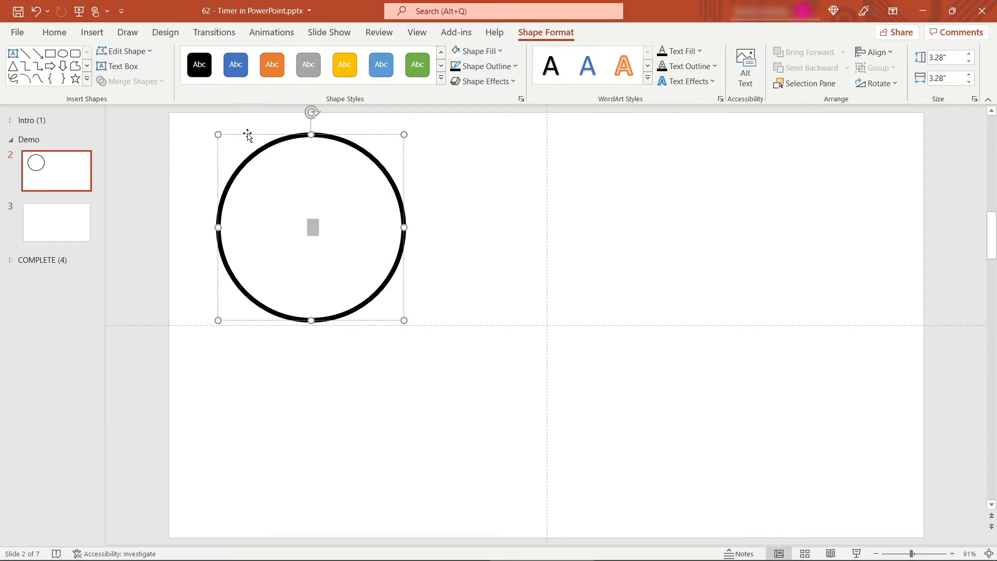
left_click(54, 32)
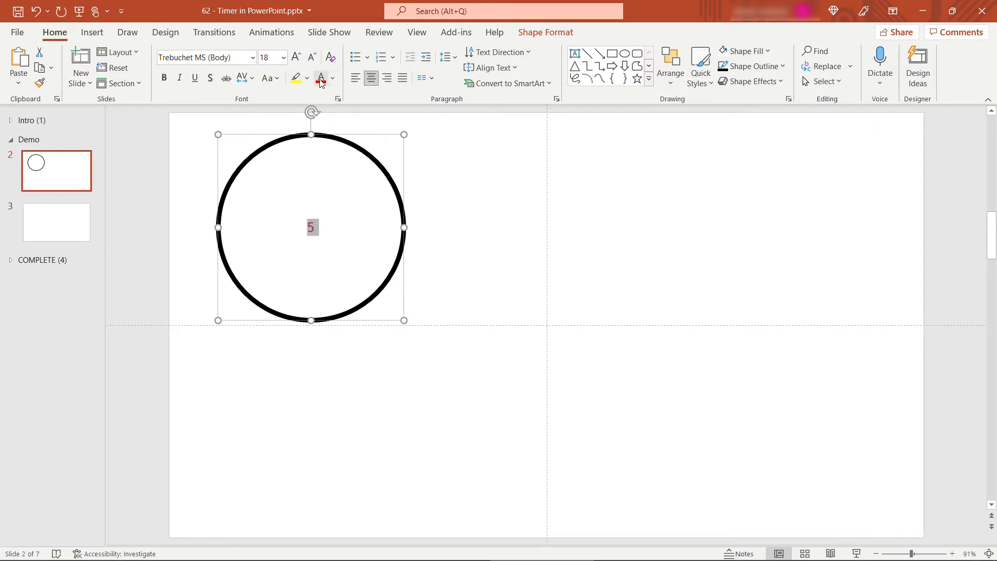
left_click(267, 57)
type("166")
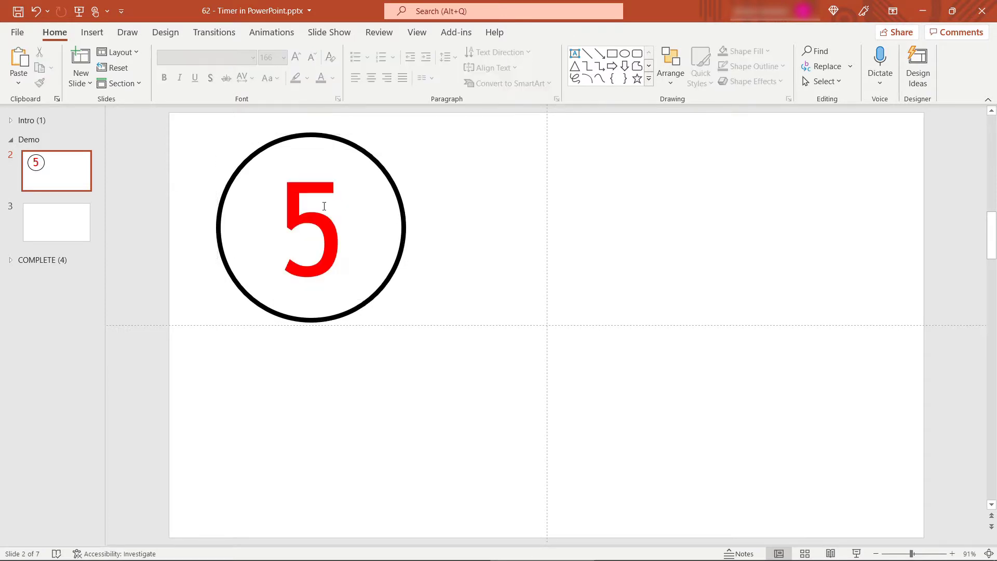
left_click(310, 226)
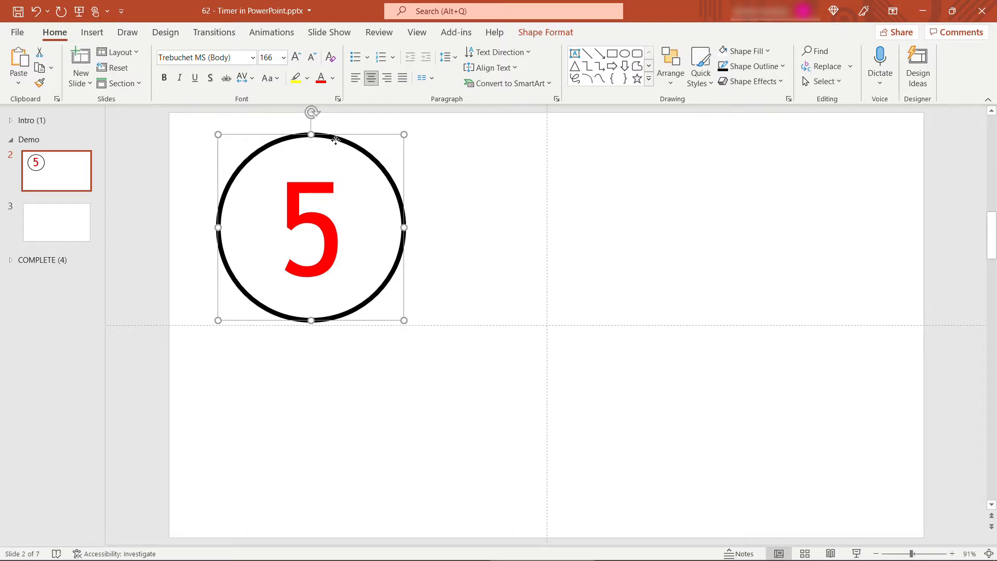
Step: Duplicate the circle into digits 4, 3, 2 and 1 arranged in two rows
key("ctrl+v")
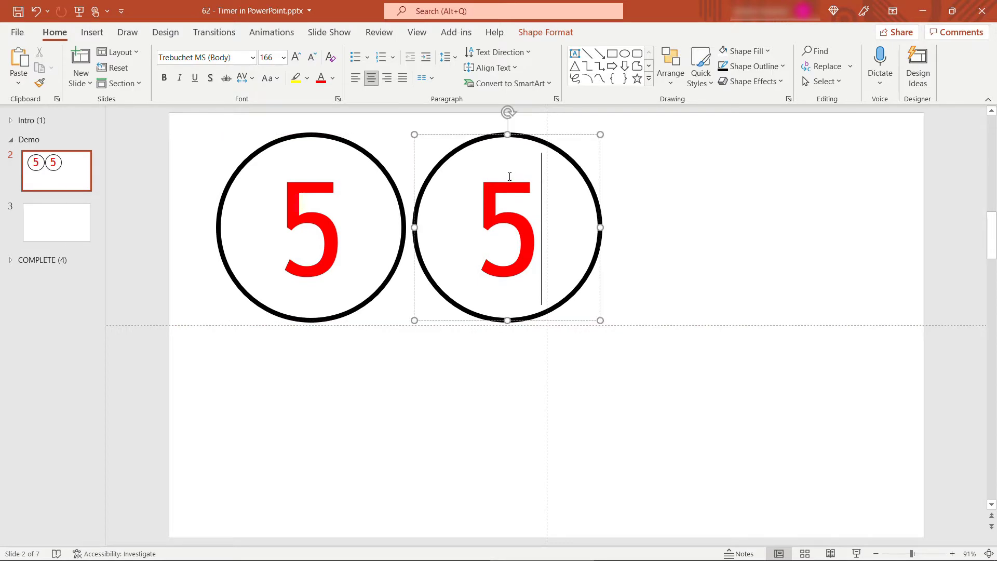
type("4")
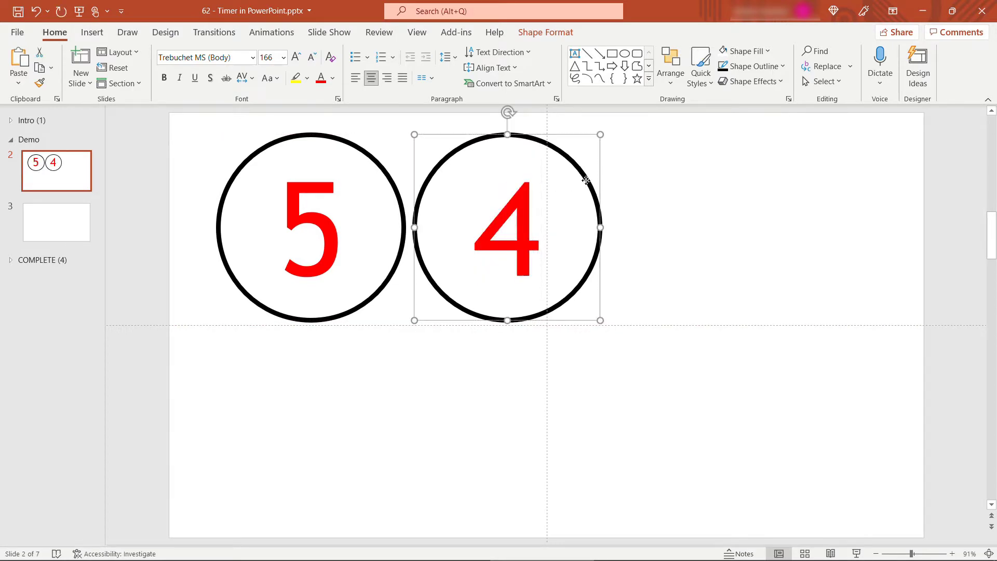
key("ctrl+v")
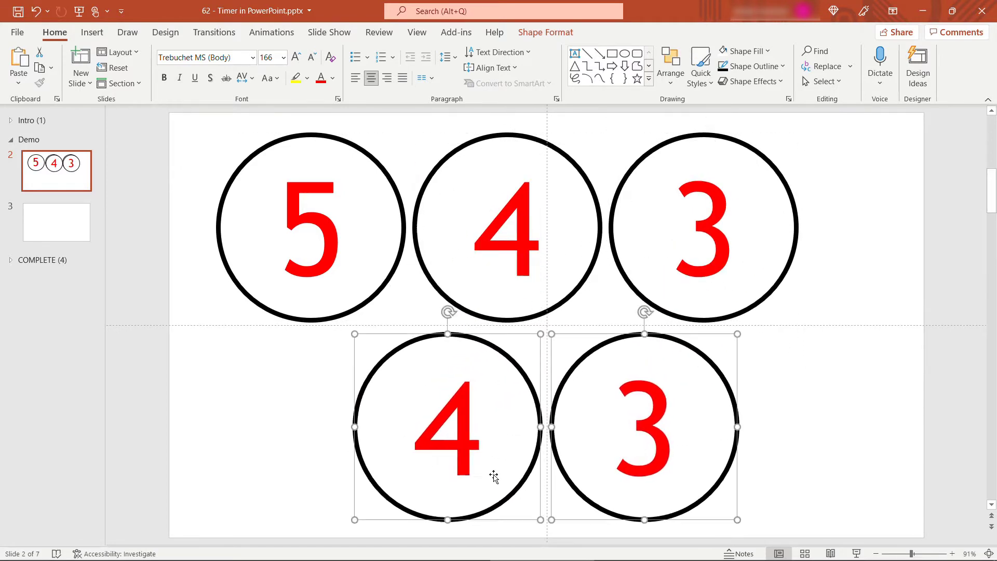
type("2")
type("1")
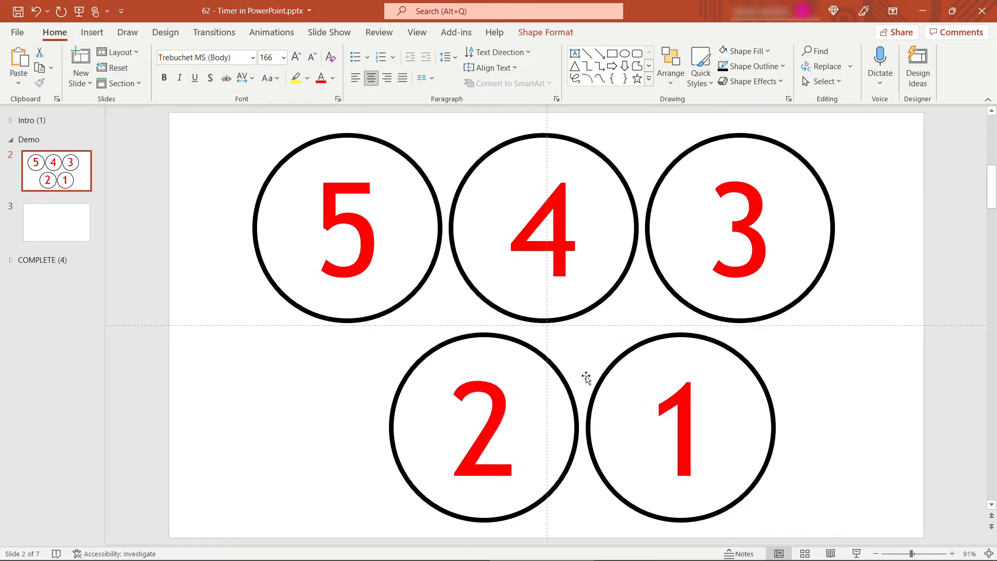
left_click(193, 398)
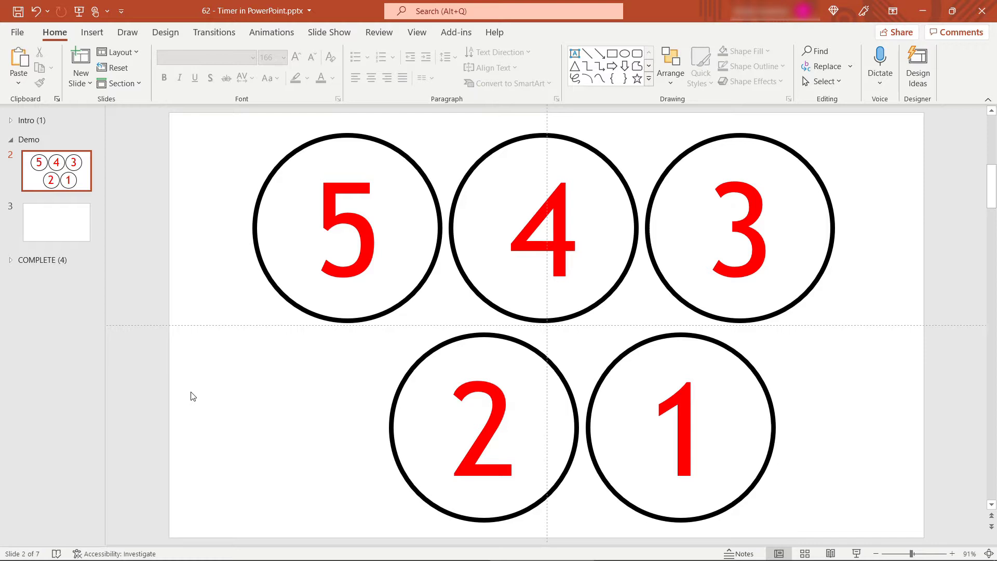
mouse_move(282, 294)
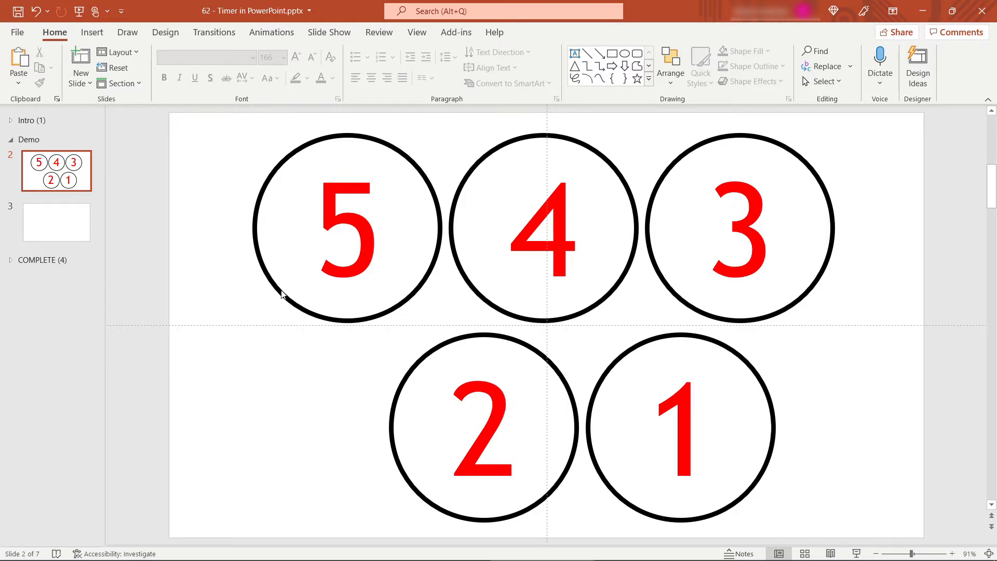
Step: Give circle 5 a Wheel exit animation with a 01.00 duration
left_click(347, 228)
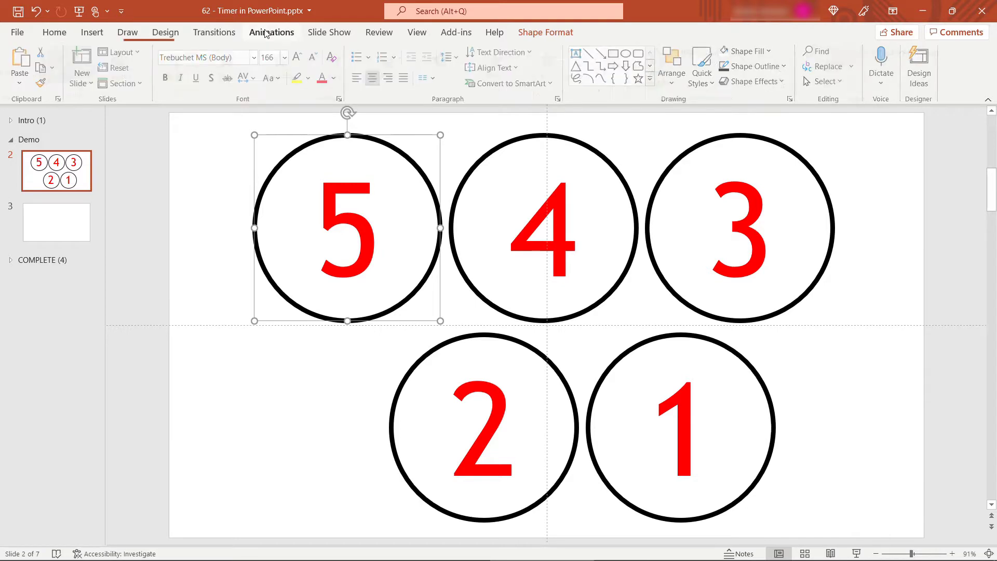
left_click(271, 33)
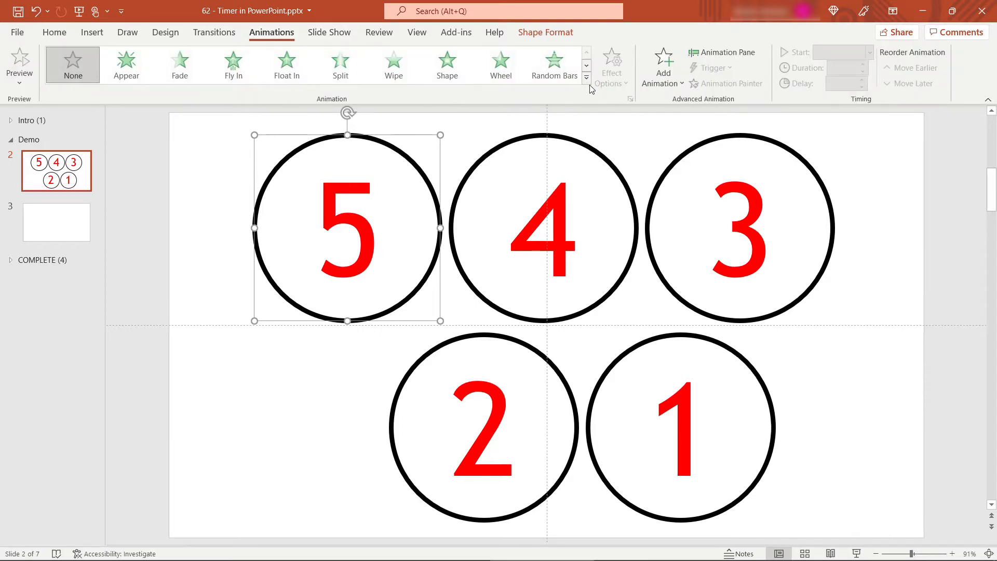
left_click(586, 78)
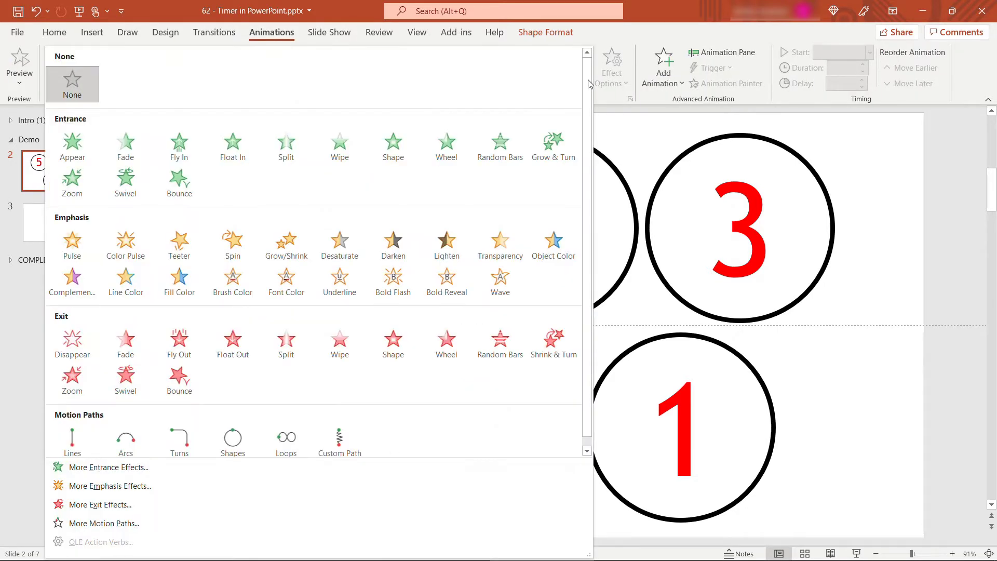
mouse_move(457, 237)
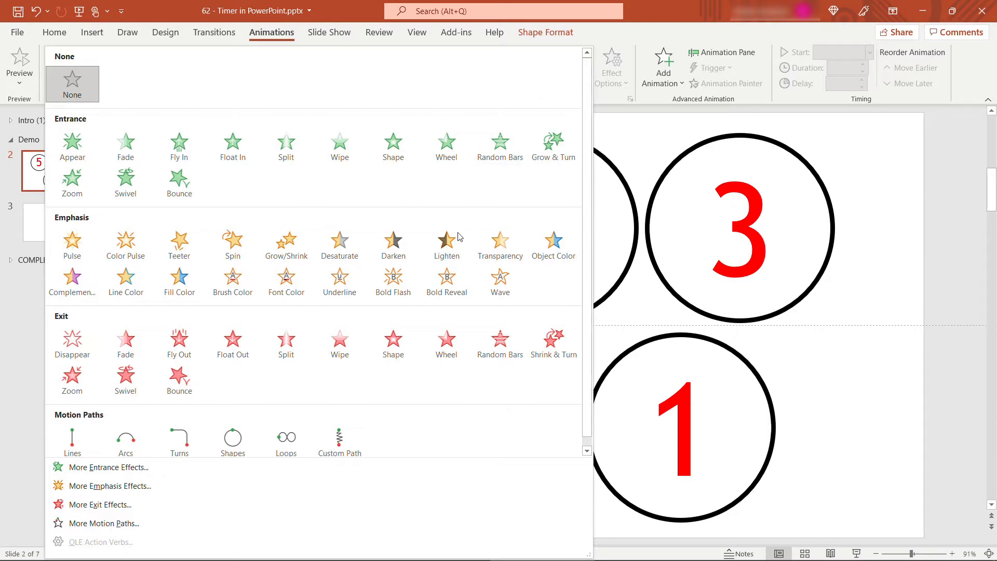
left_click(446, 147)
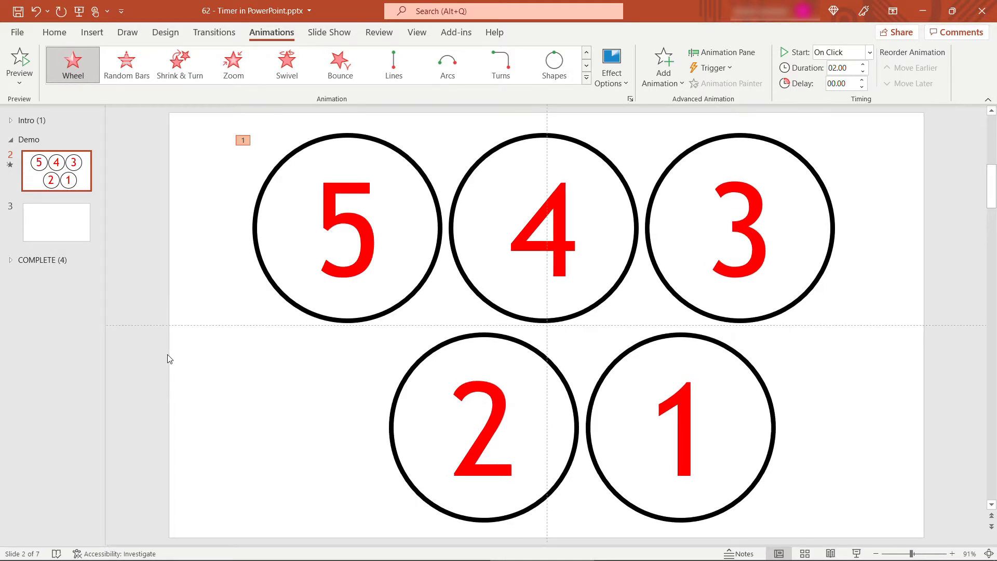
left_click(347, 229)
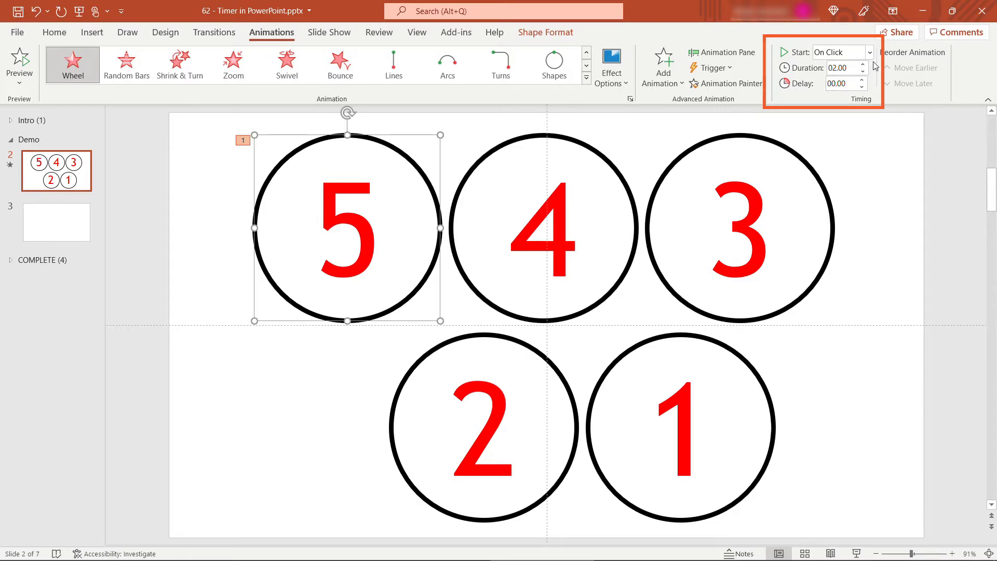
mouse_move(877, 76)
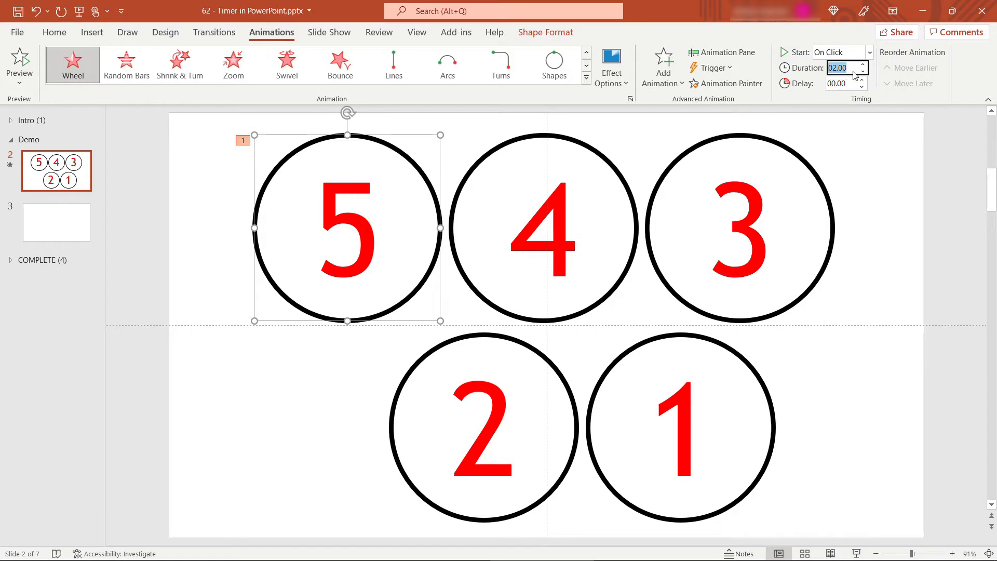
type("1")
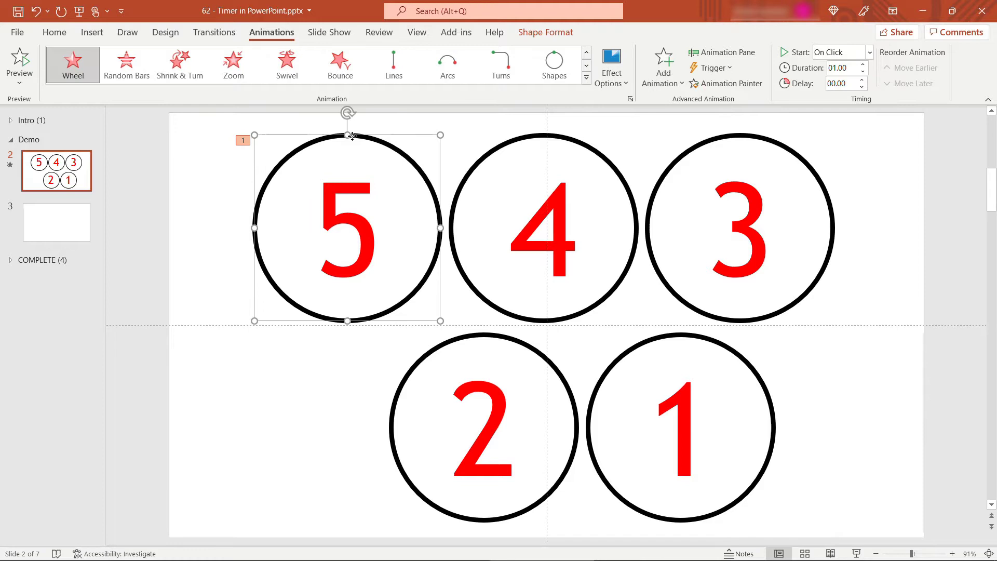
left_click(543, 229)
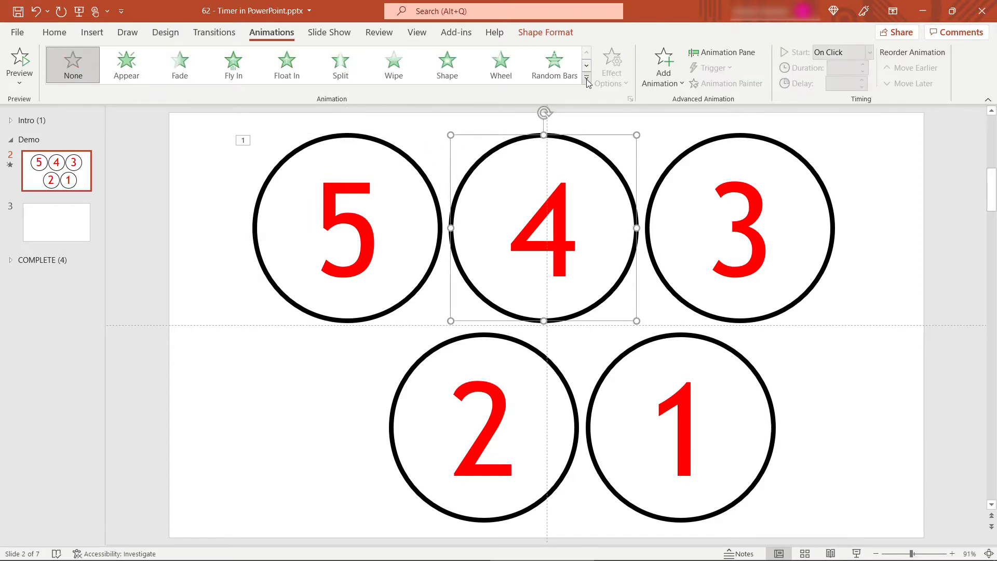
Step: Give circle 4 a Wheel exit animation starting After Previous
left_click(586, 78)
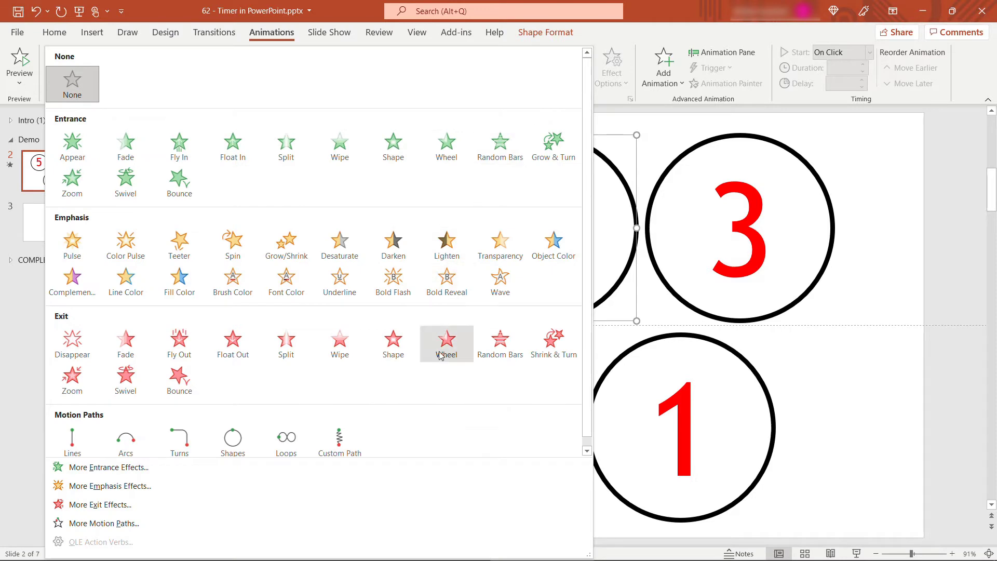
left_click(445, 344)
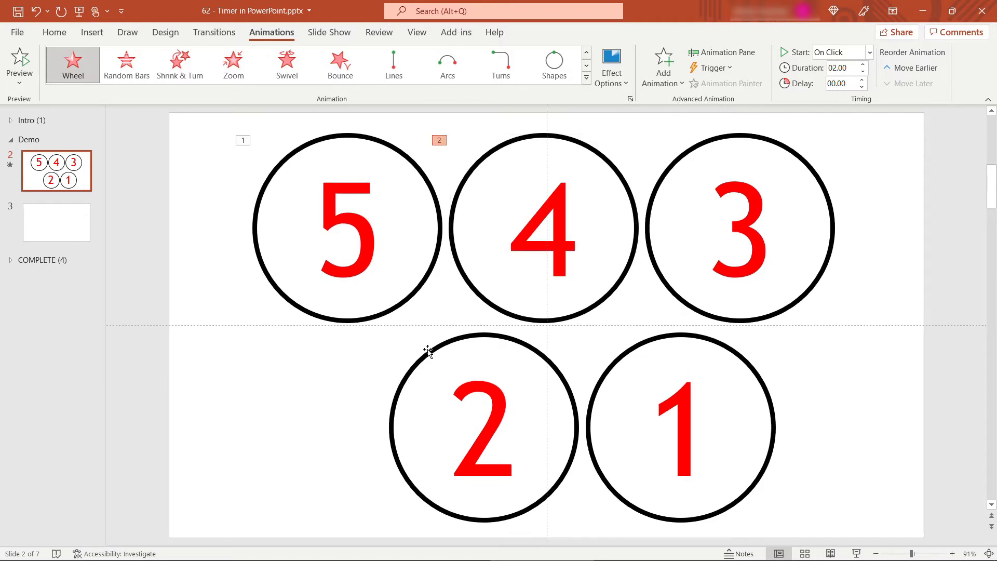
mouse_move(829, 114)
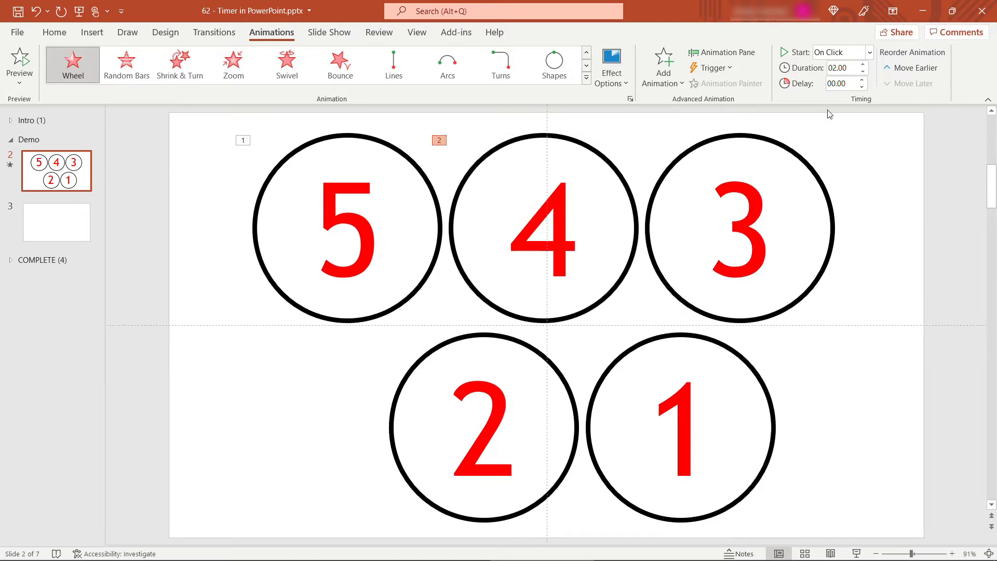
left_click(870, 52)
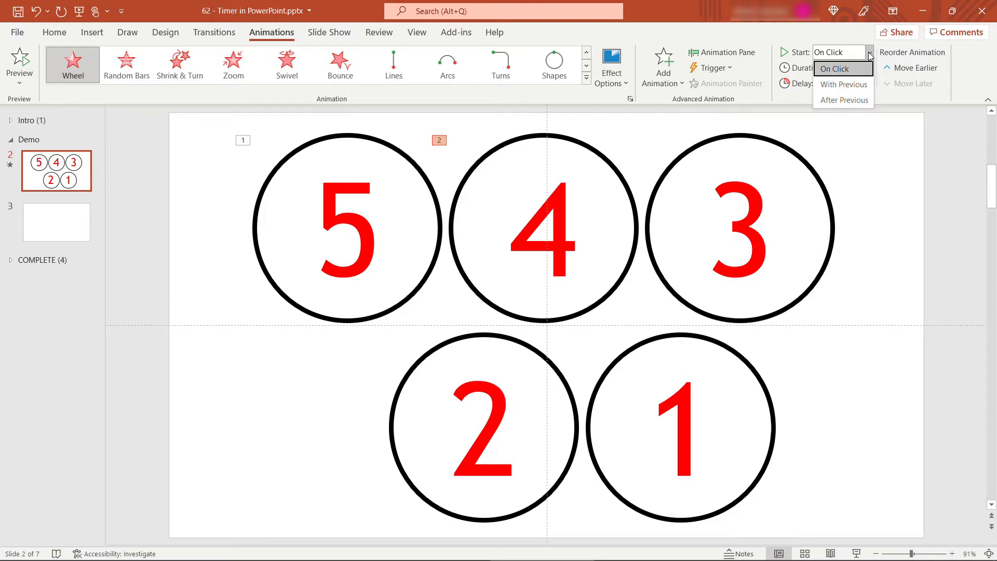
mouse_move(843, 100)
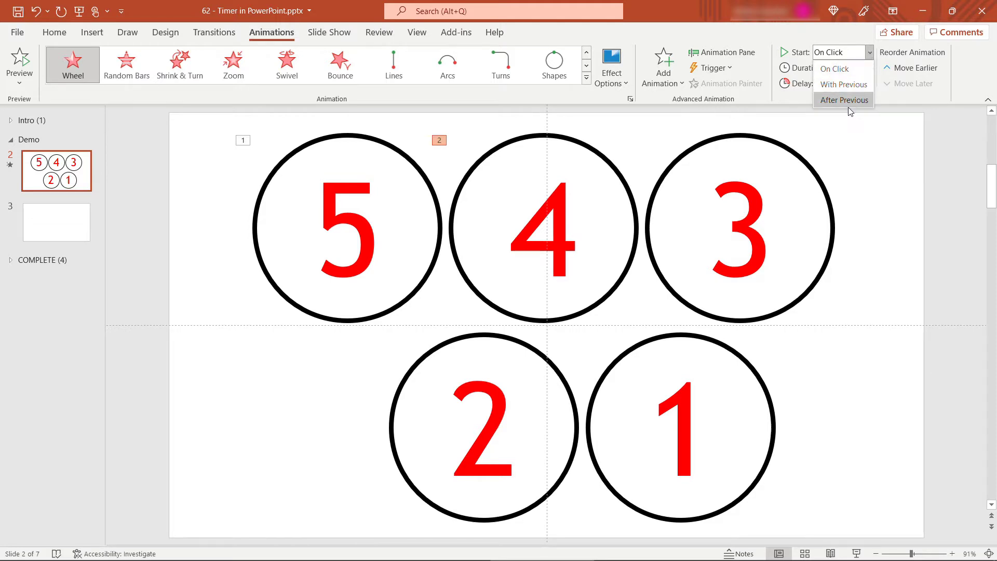
left_click(843, 100)
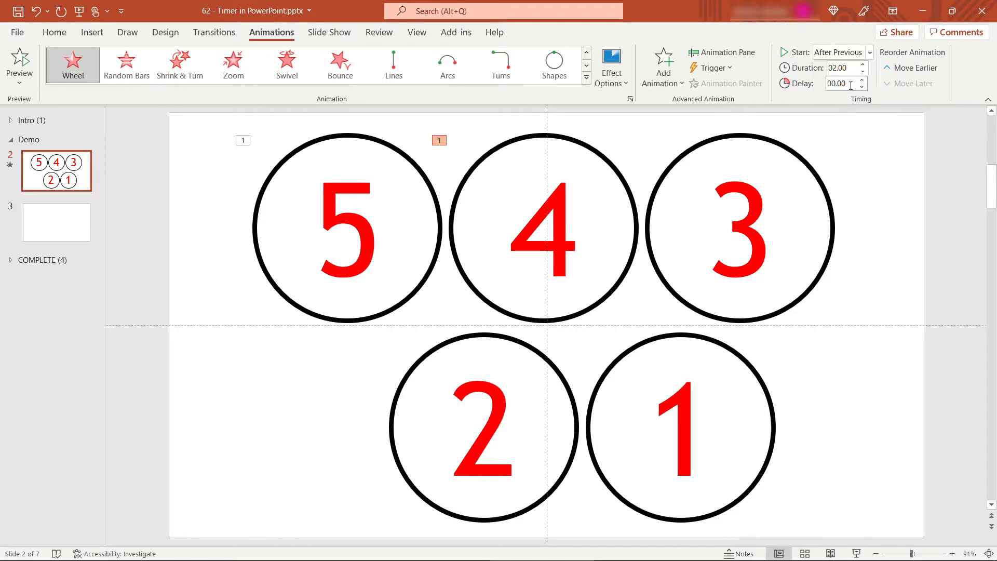
Step: Set circle 4's animation delay to 01.00 and duration to 01.00
left_click(840, 83)
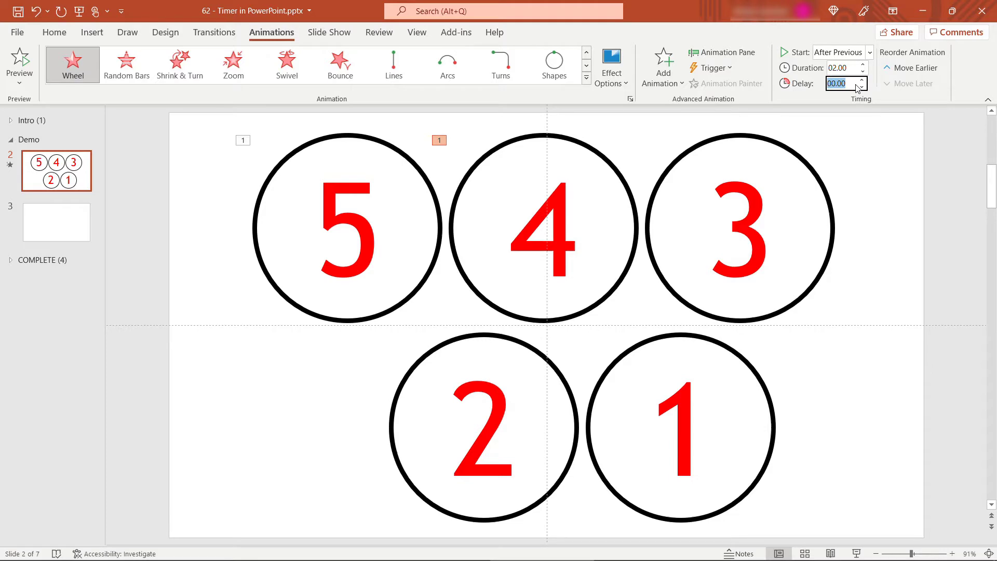
type("1")
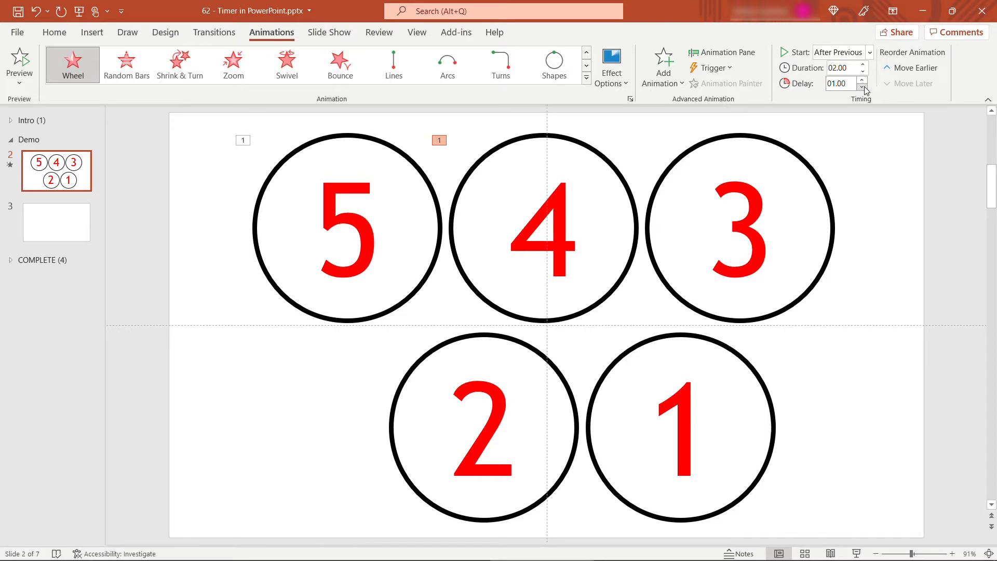
left_click(839, 68)
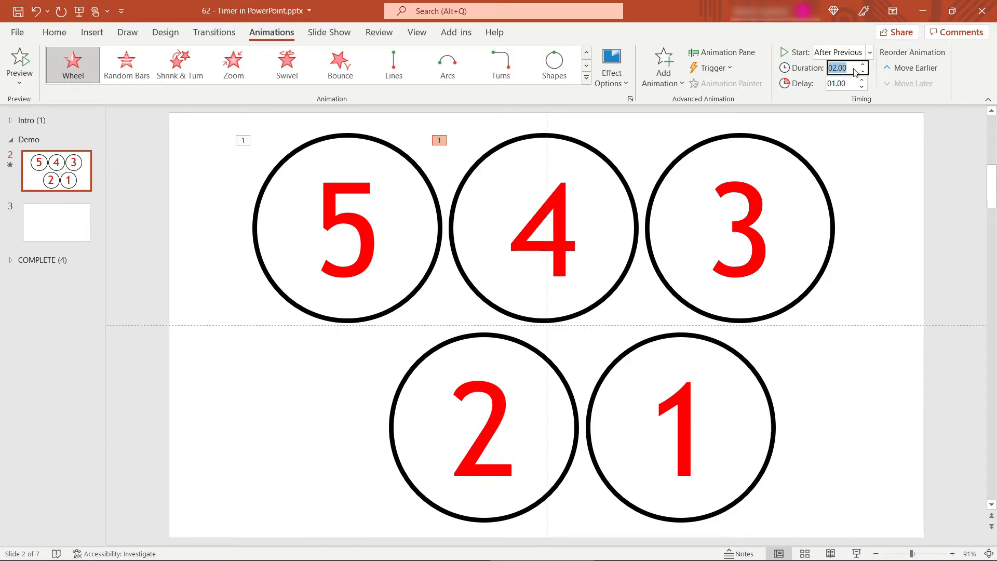
type("1")
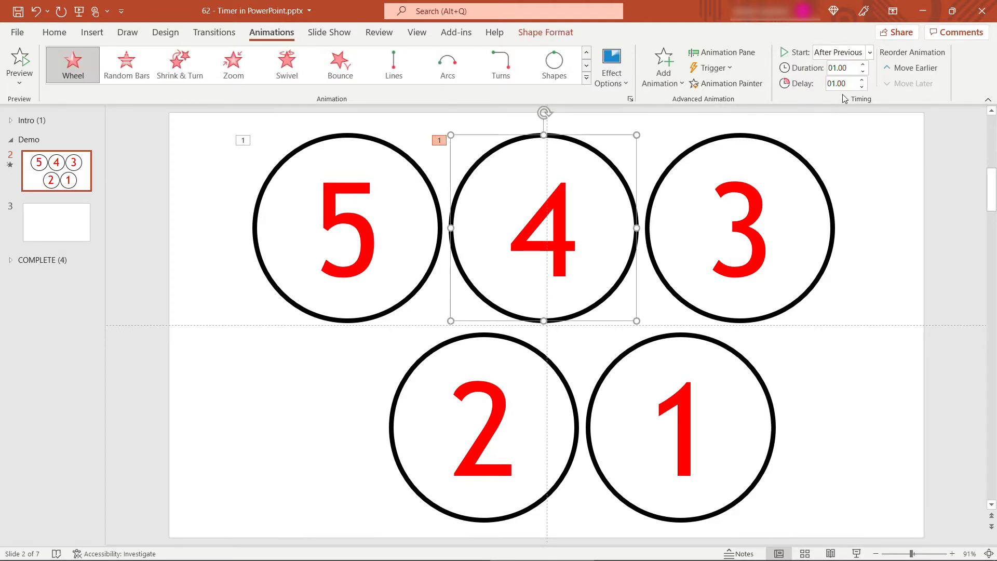
mouse_move(842, 83)
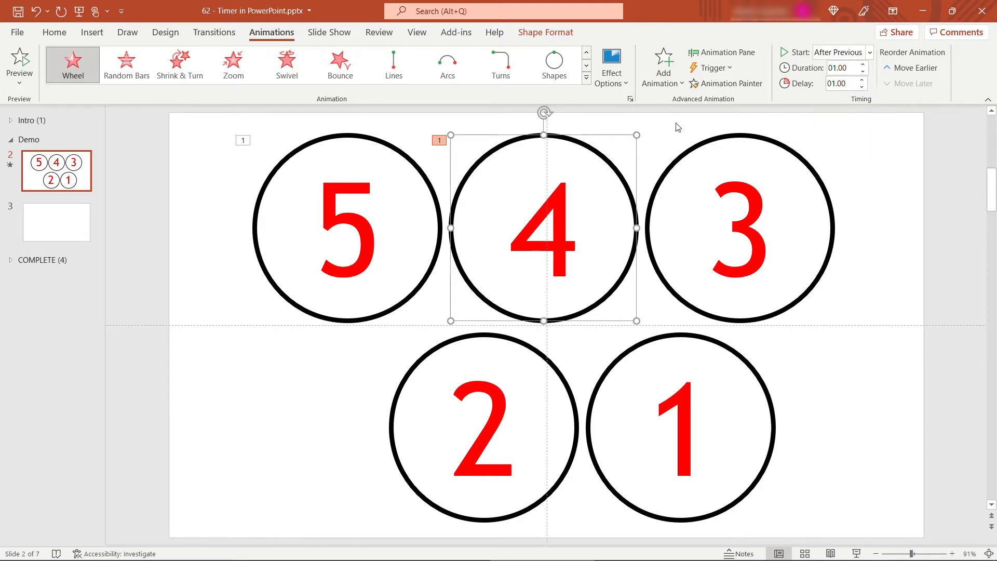
mouse_move(559, 141)
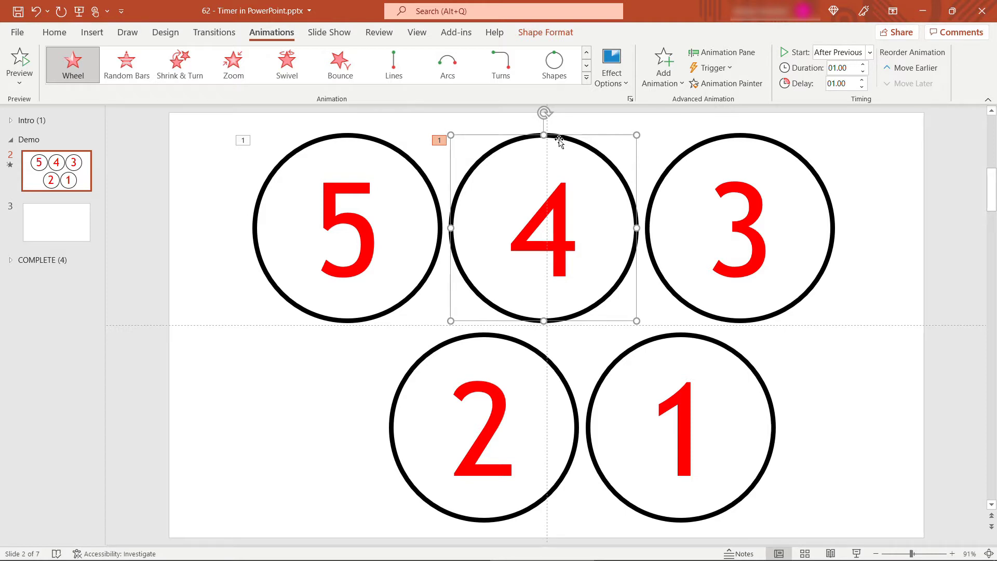
mouse_move(730, 106)
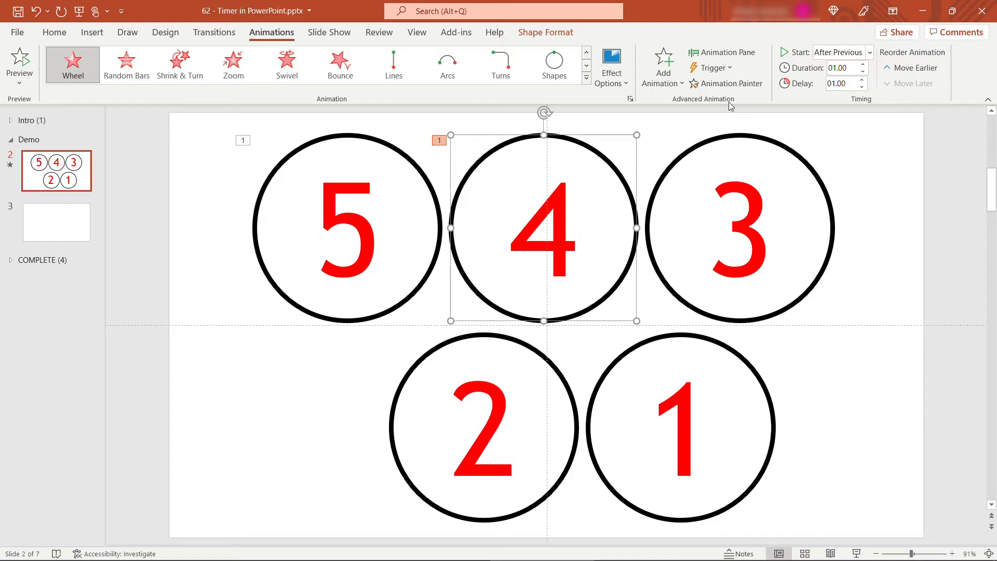
mouse_move(731, 83)
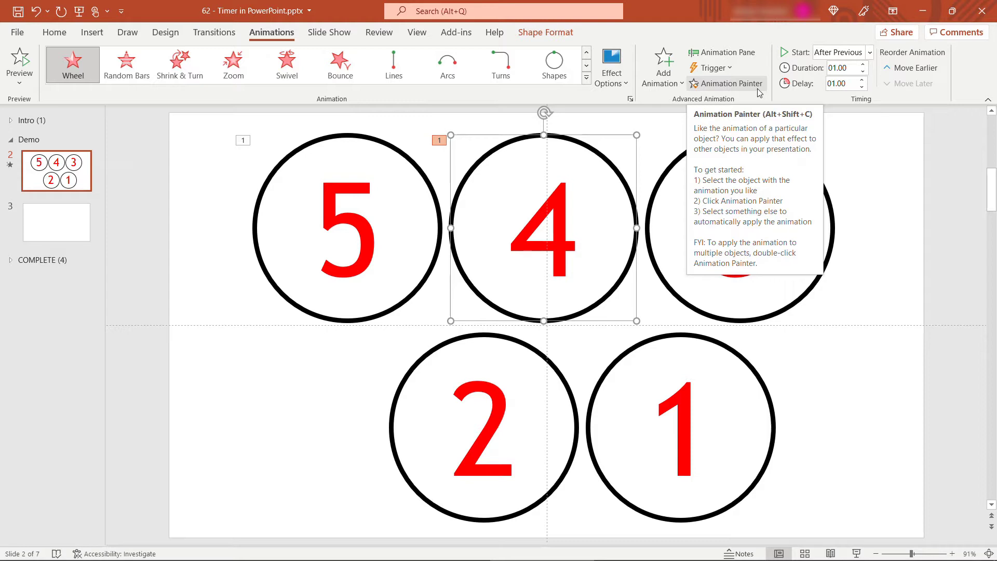
mouse_move(754, 89)
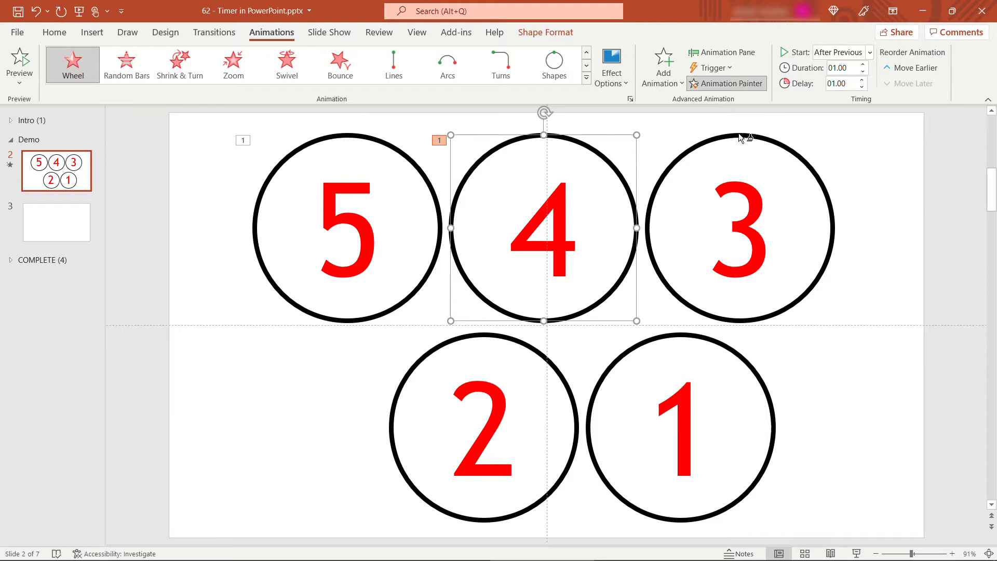
mouse_move(740, 138)
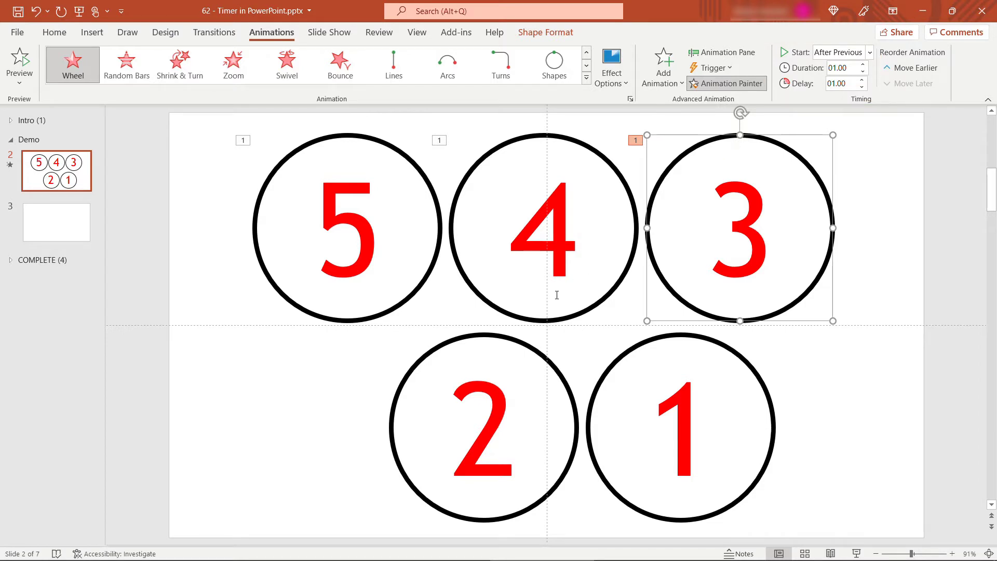
Step: Paint circle 4's Wheel exit animation onto circles 3, 2 and 1
left_click(489, 341)
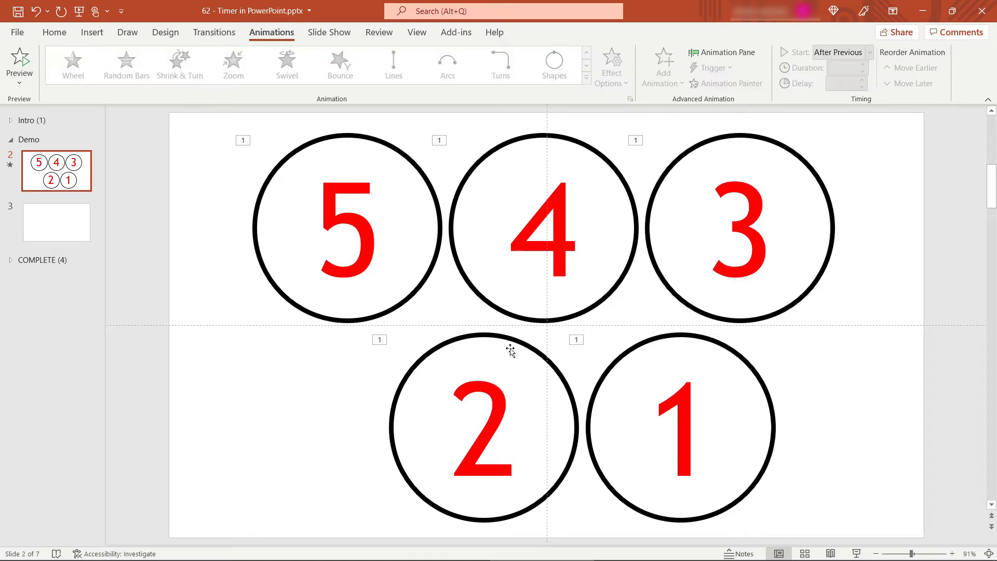
mouse_move(216, 371)
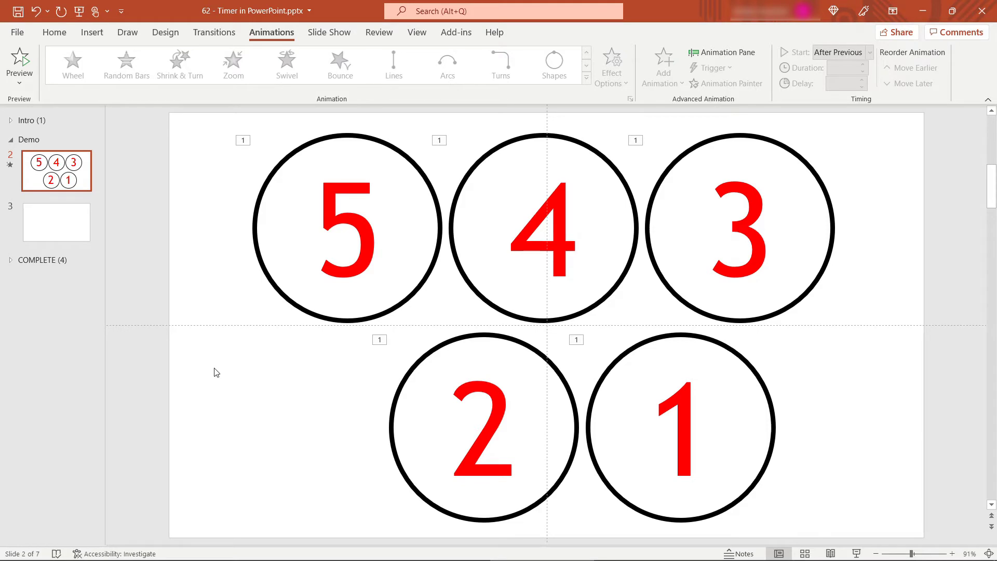
mouse_move(831, 391)
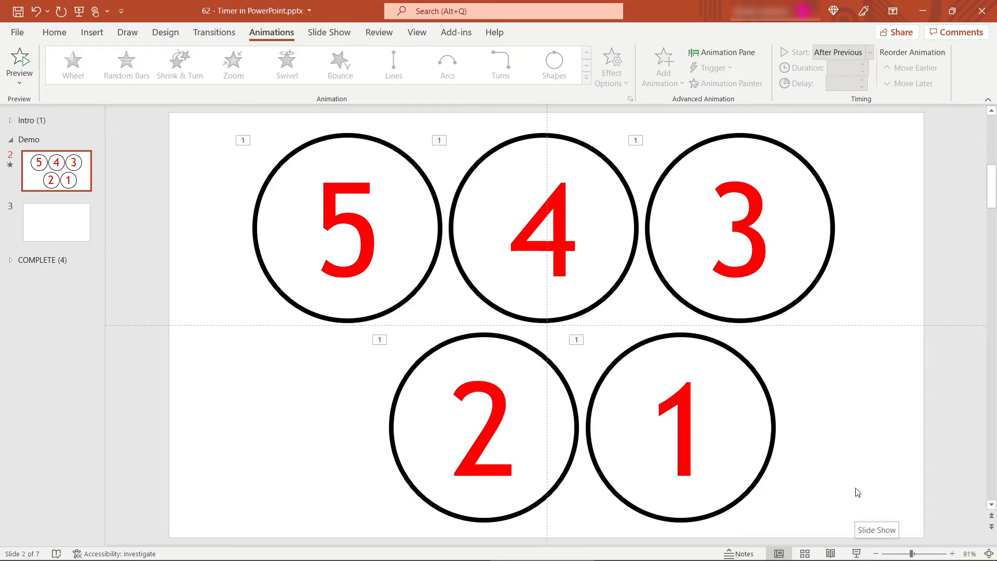
mouse_move(848, 470)
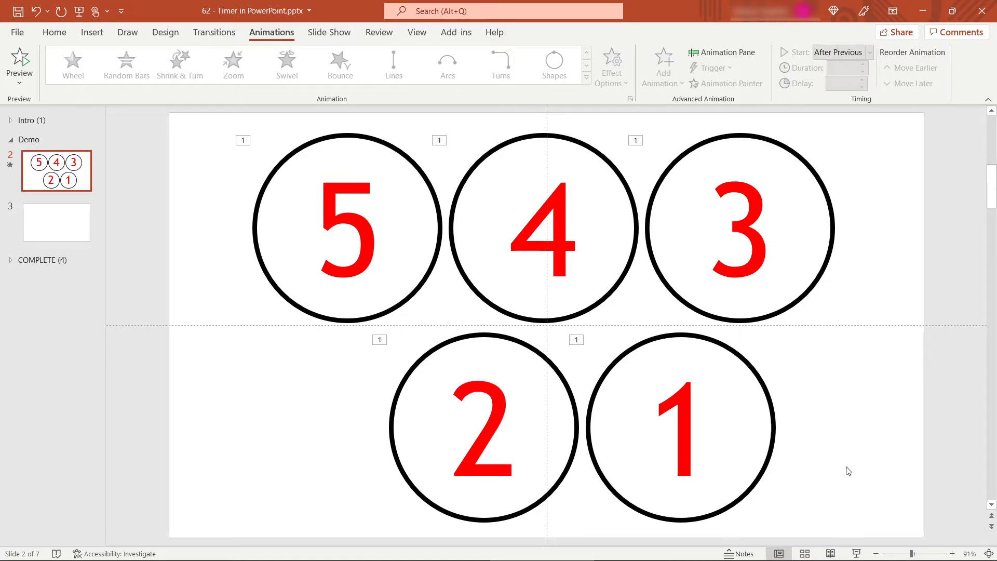
mouse_move(775, 425)
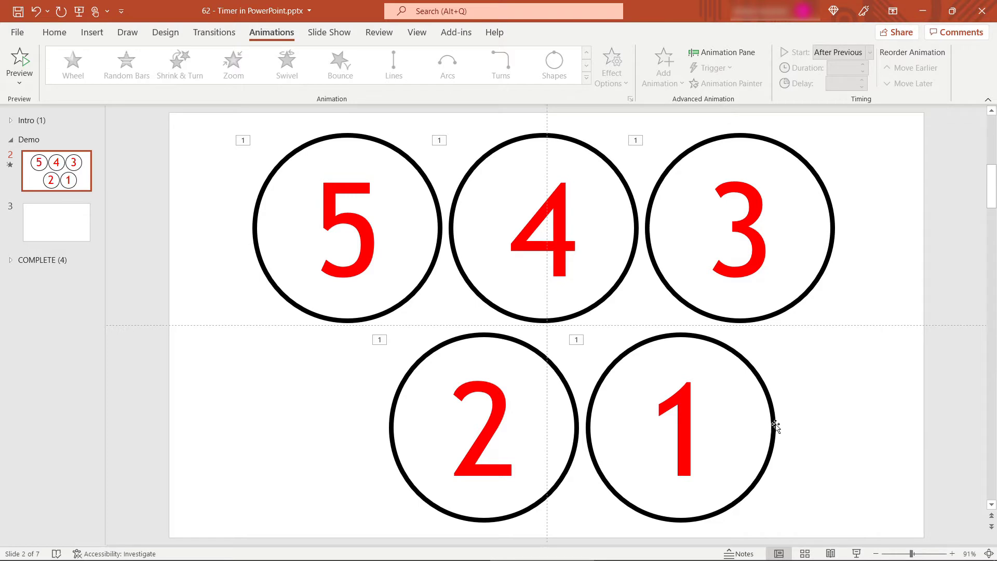
Step: Move circles 2, 3 and 4 onto circle 1 and order the stack so 4 sits on top
left_click(679, 426)
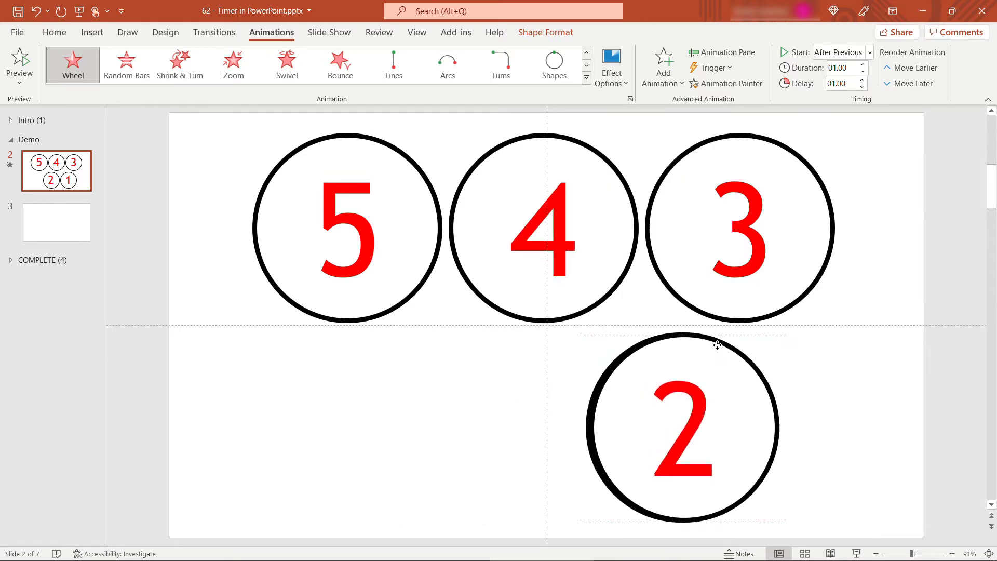
left_click(680, 426)
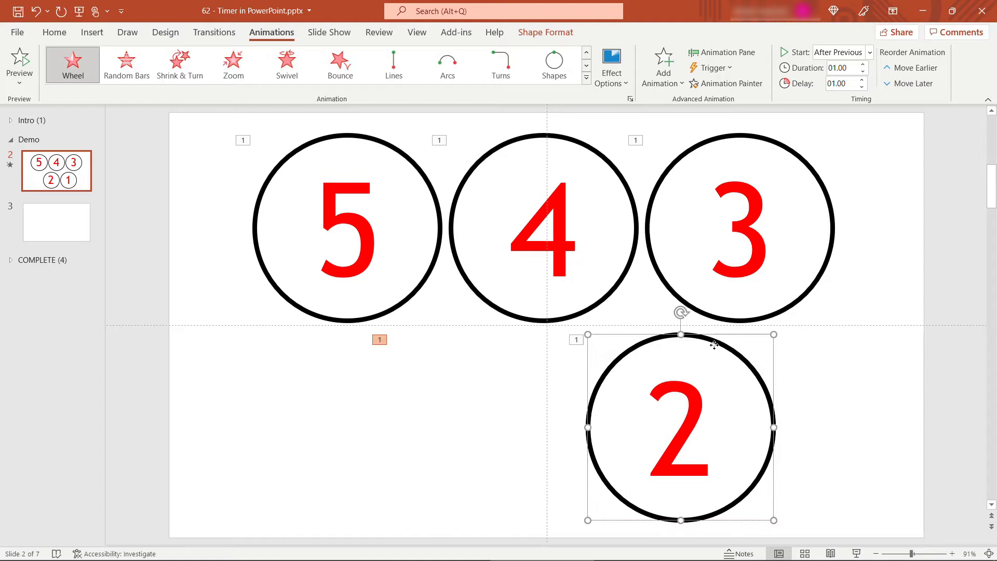
right_click(738, 228)
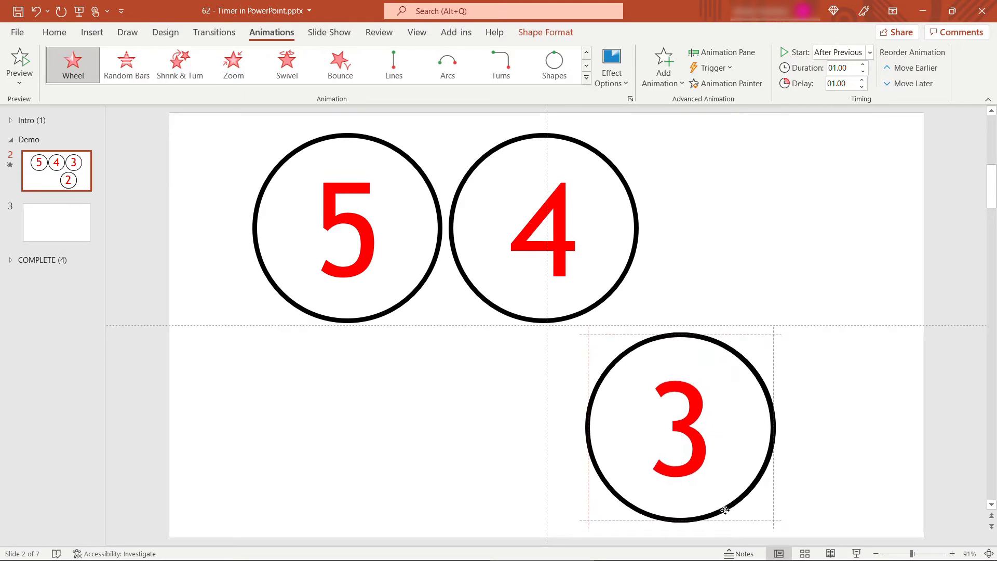
left_click(544, 228)
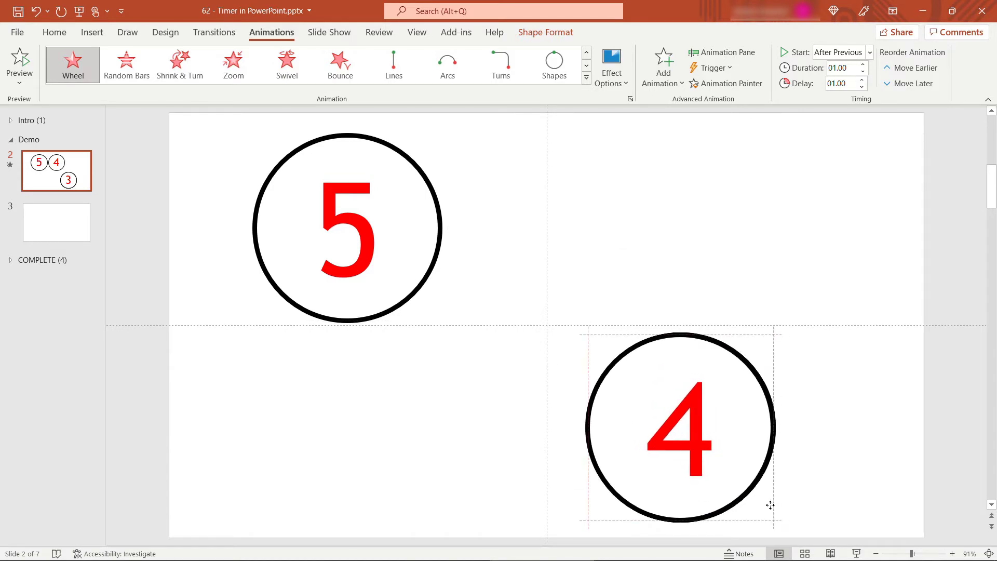
right_click(347, 225)
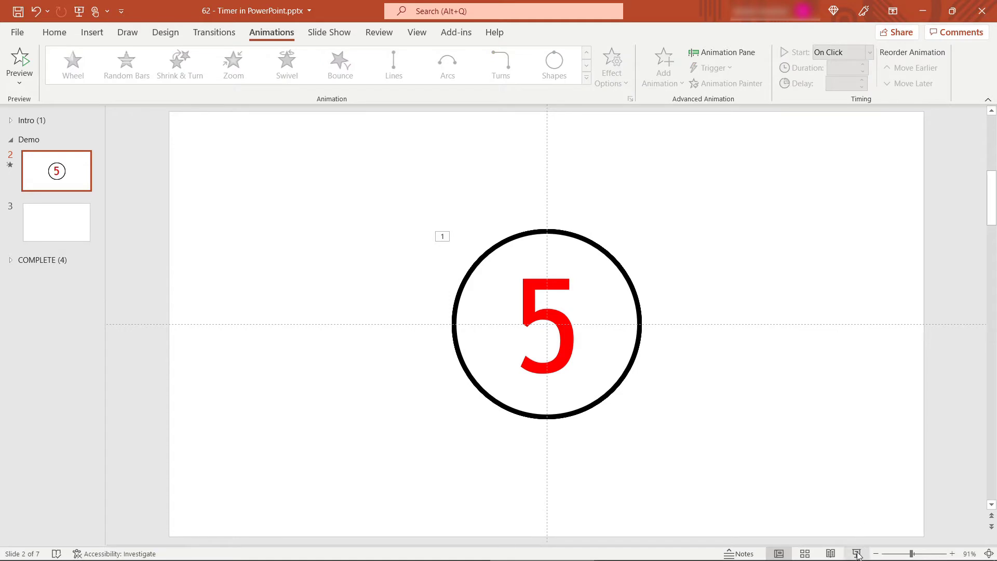
mouse_move(857, 552)
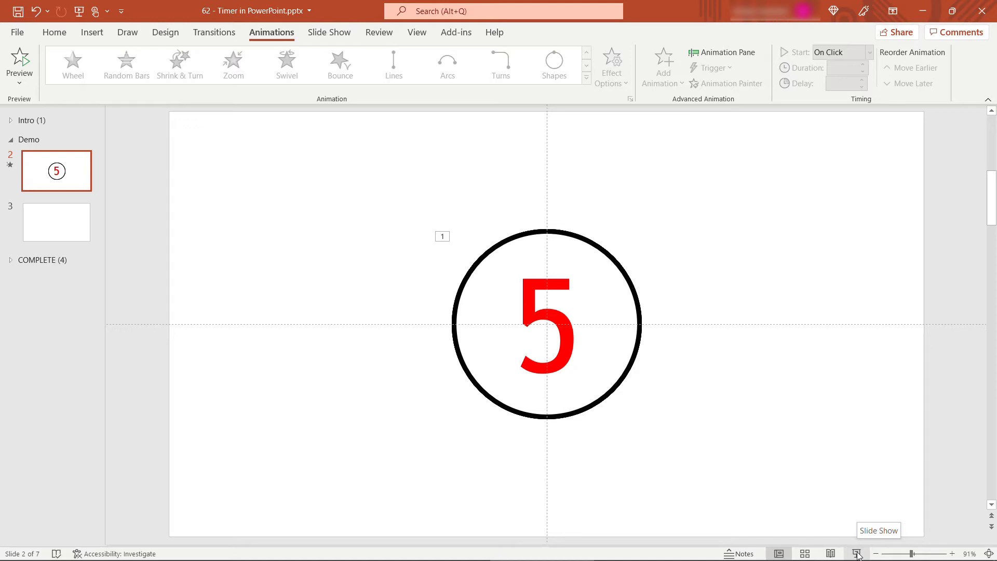
mouse_move(185, 279)
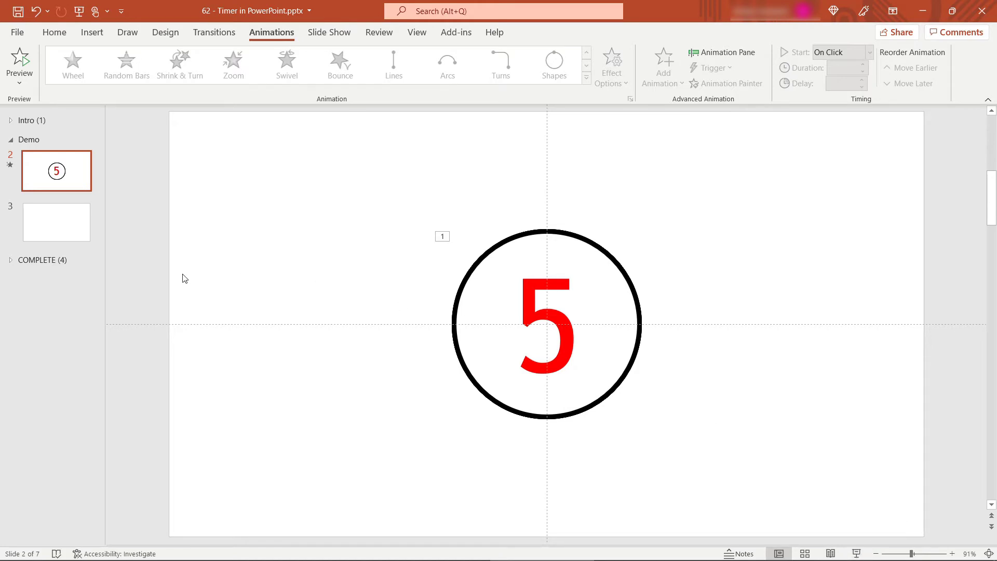
Step: Switch from slide 2 to the blank slide 3
left_click(56, 222)
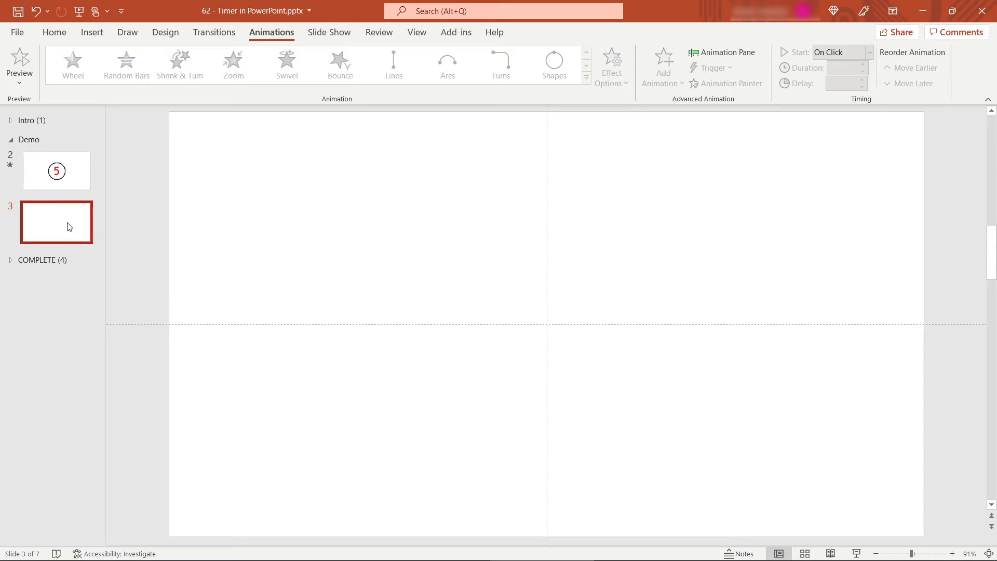
Step: Draw a tall rounded-corner rectangle on slide 3 with white fill and black outline
left_click(92, 32)
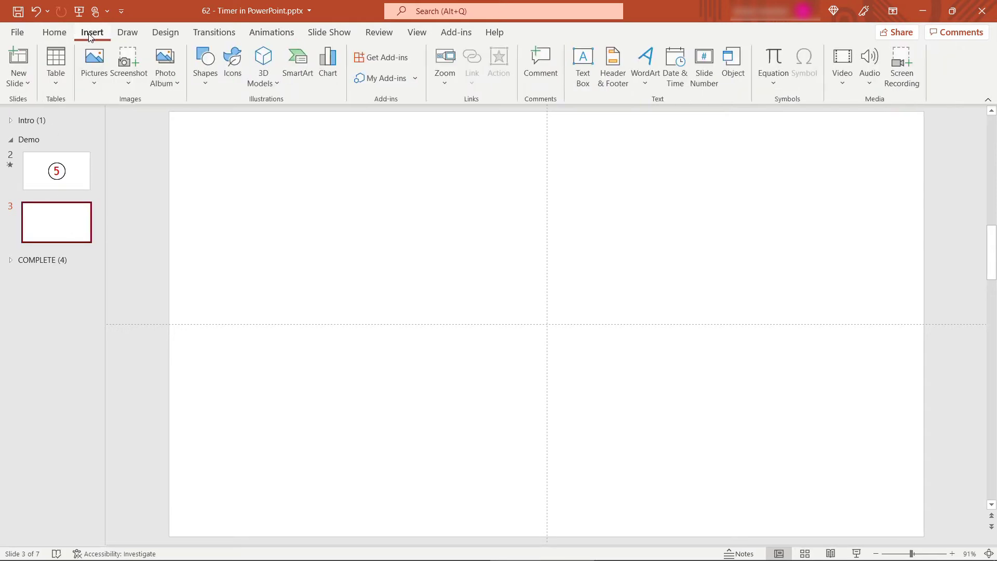
left_click(205, 66)
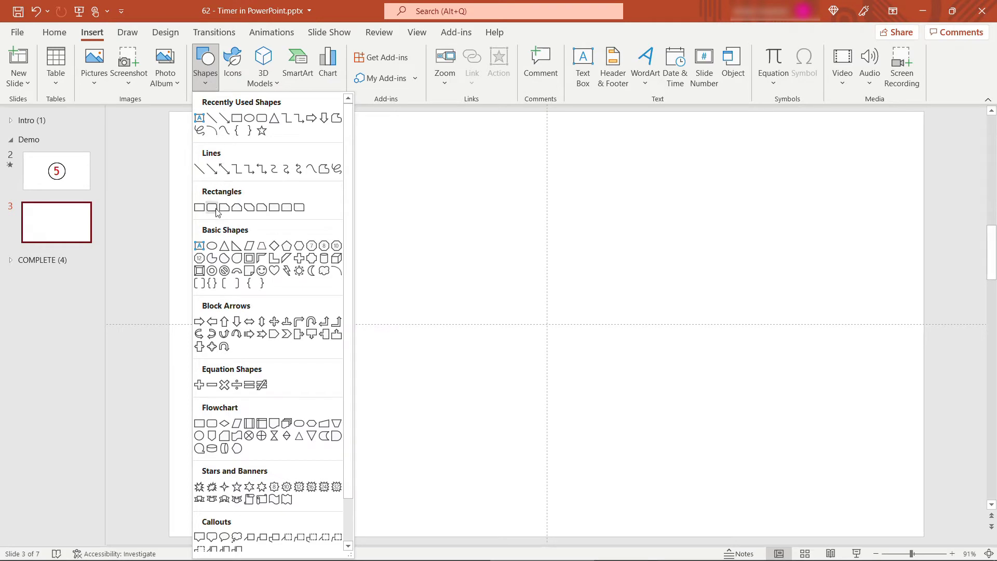
mouse_move(212, 207)
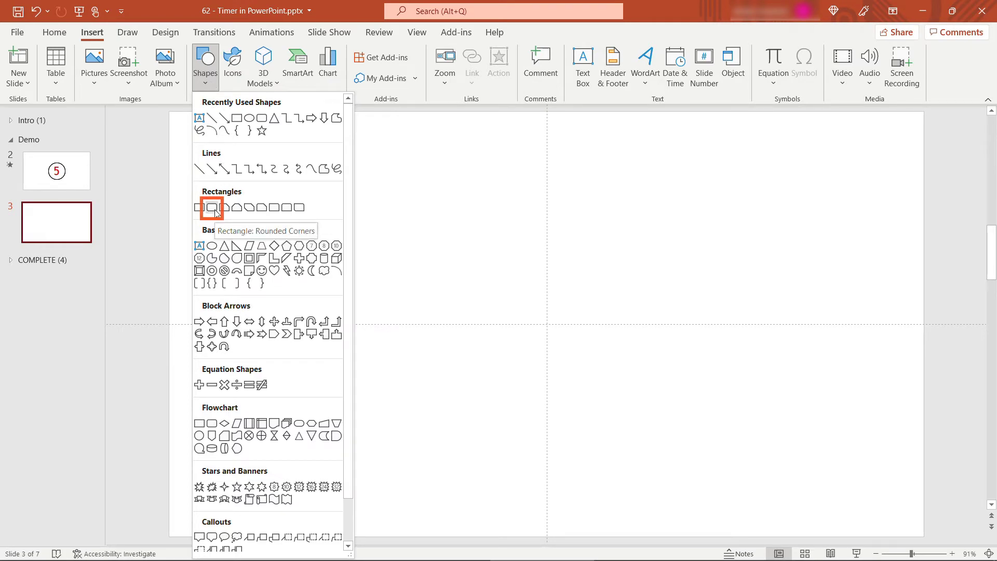
left_click(211, 207)
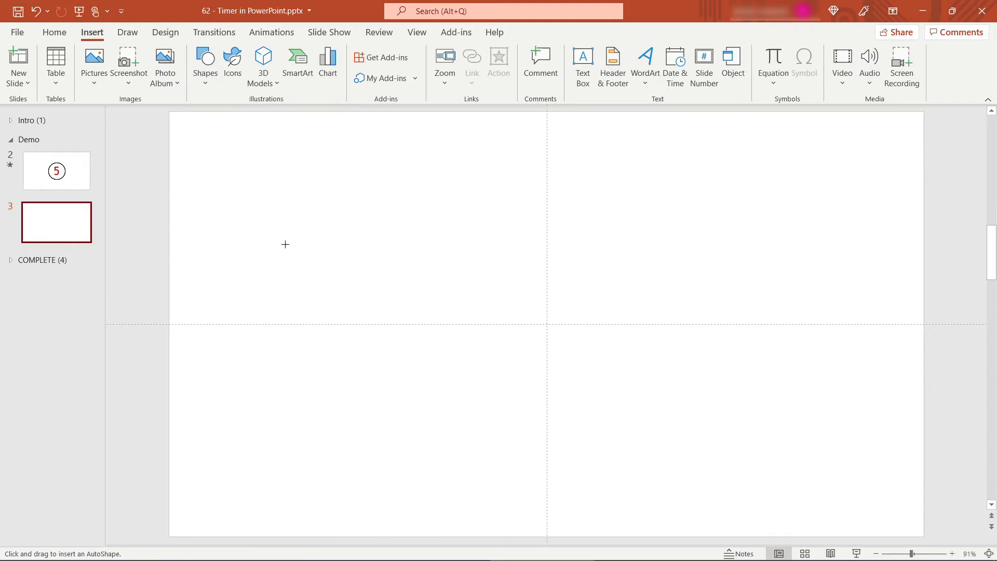
left_click_drag(284, 245, 399, 384)
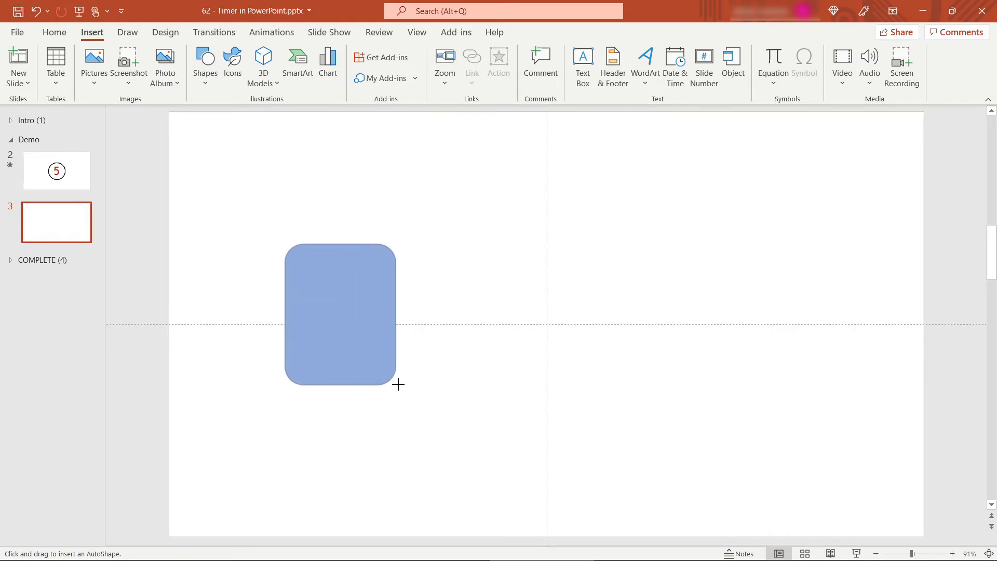
left_click(340, 315)
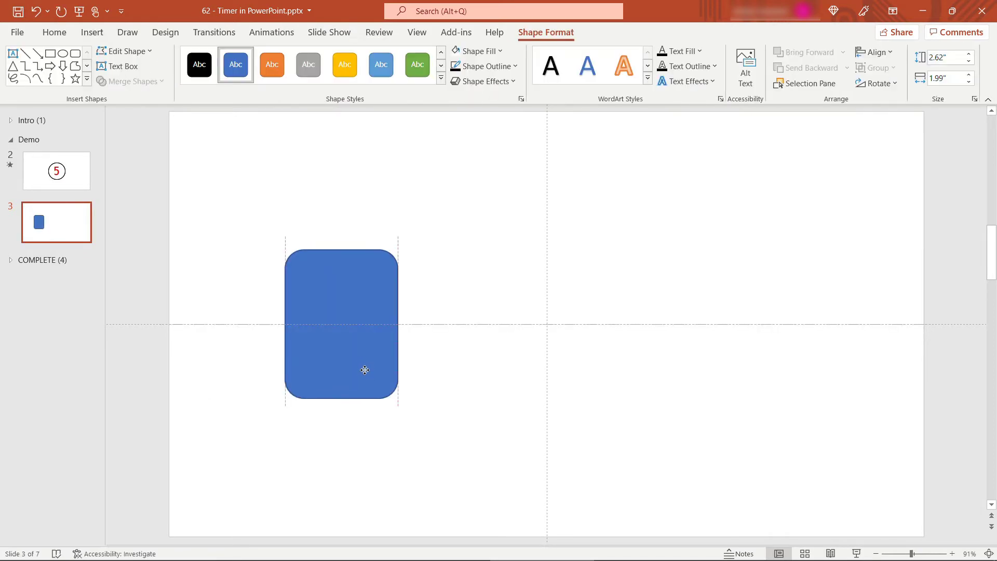
left_click(342, 323)
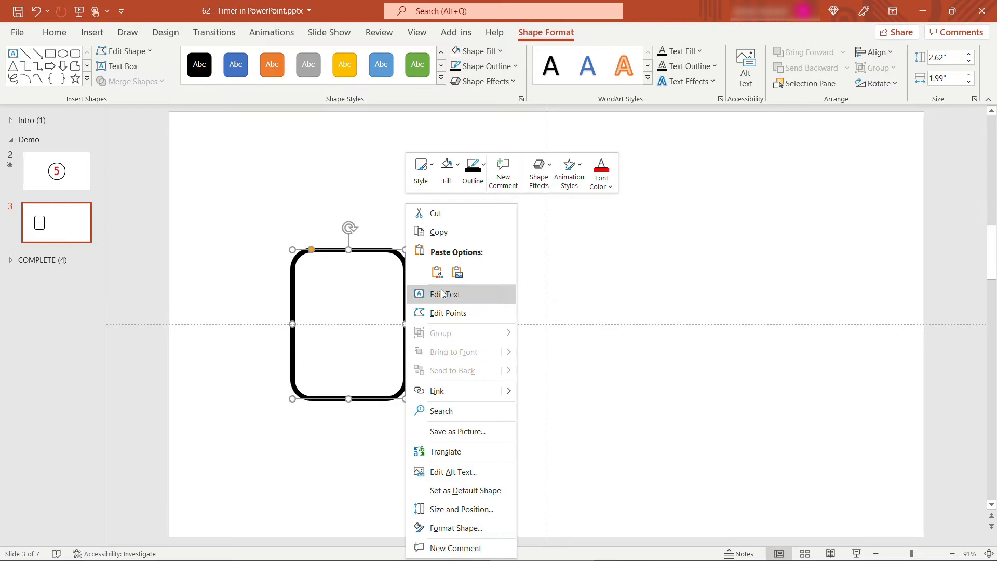
Step: Add a red 0 at font size 166 inside the rounded tile and duplicate the tile beside it
left_click(445, 294)
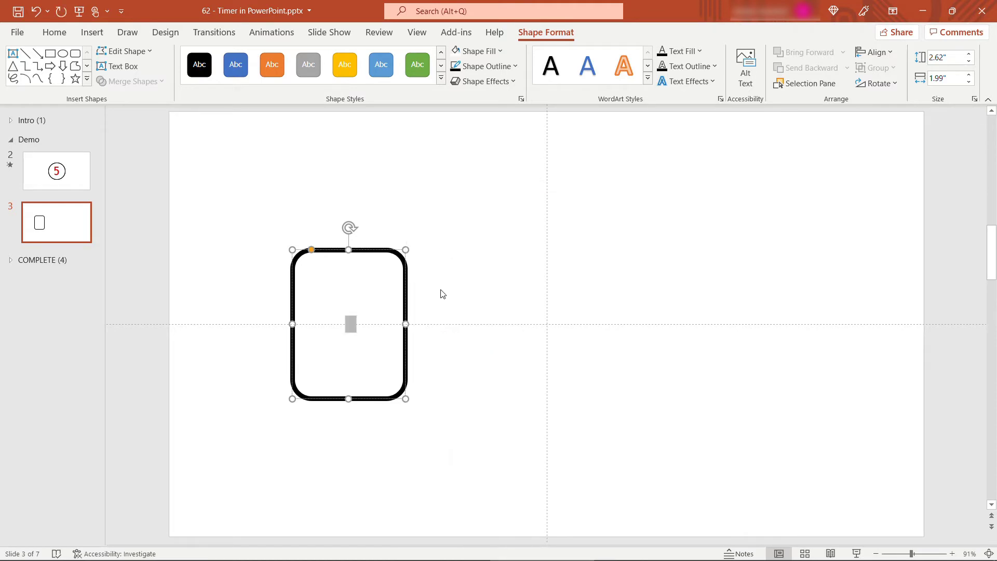
left_click(54, 32)
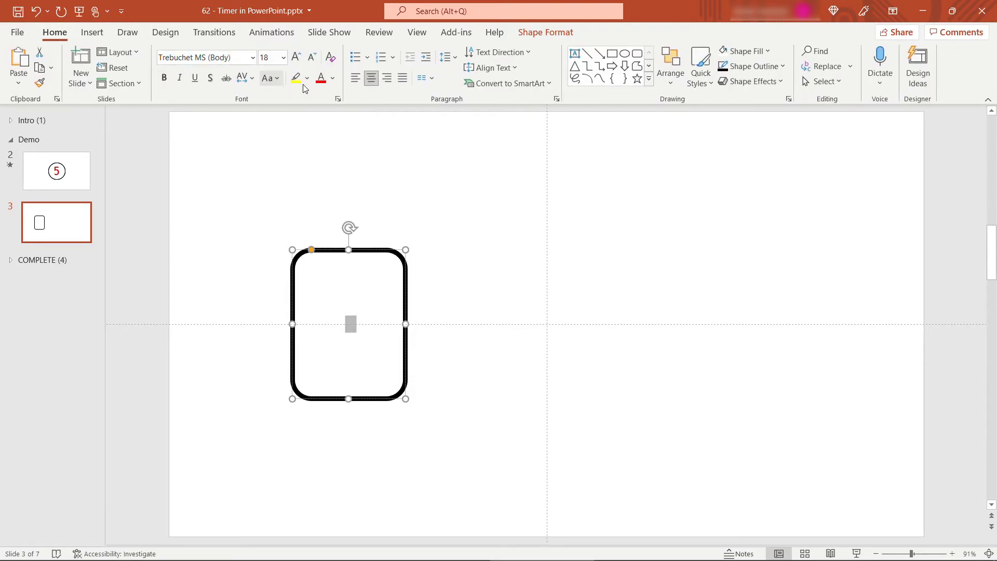
type("0")
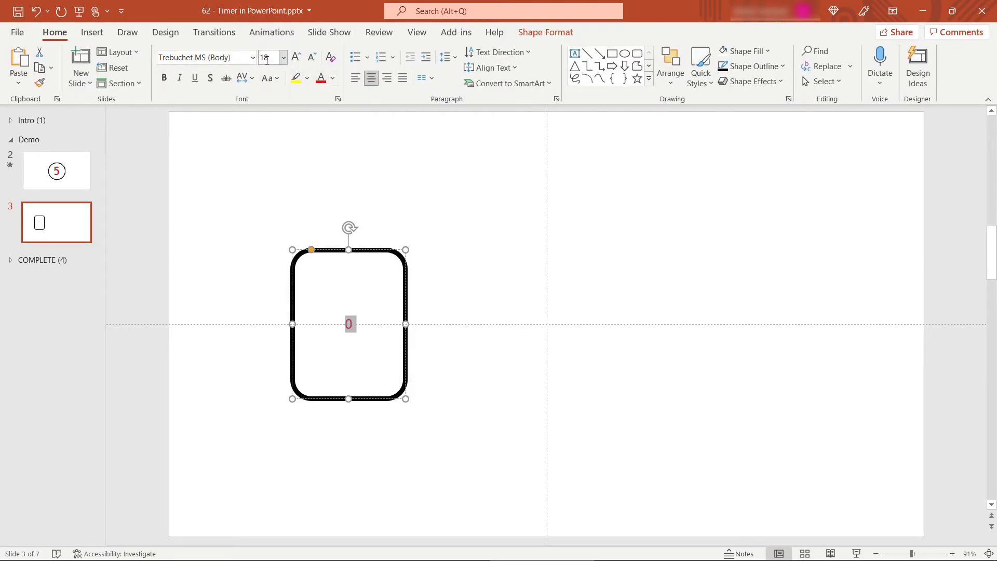
type("166")
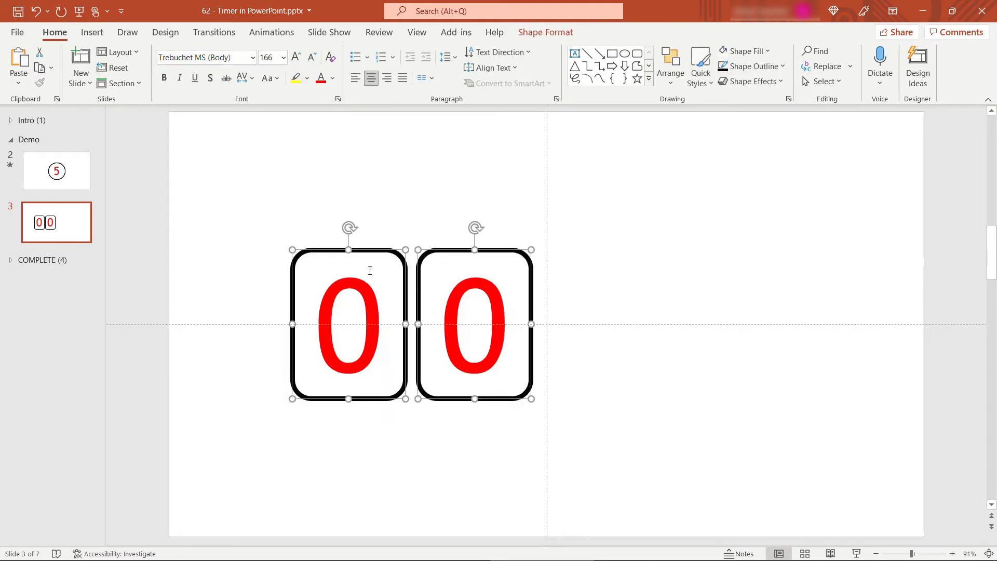
Step: Duplicate the tile pair to four 0 tiles and add two black dot ovals as the colon
key("ctrl+v")
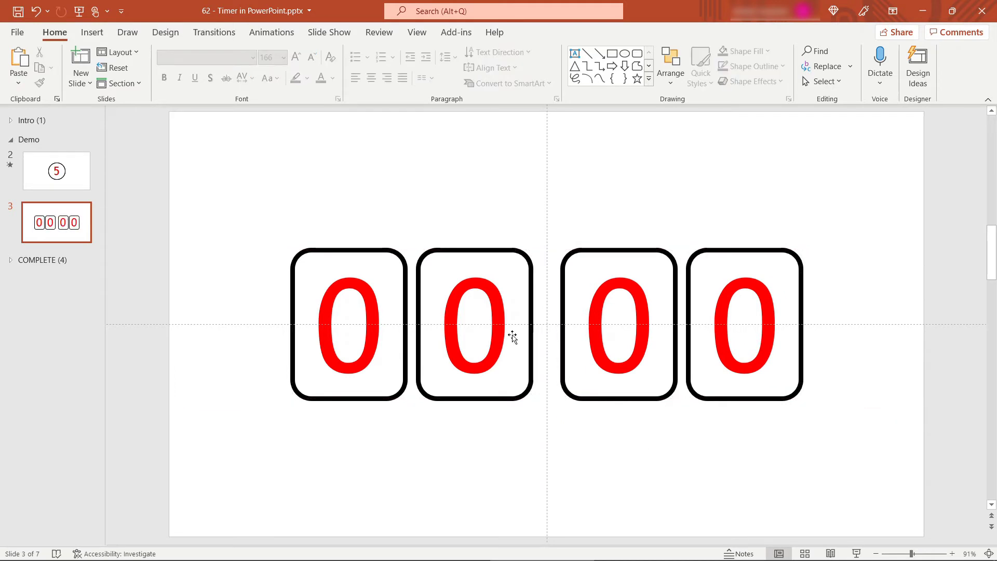
left_click(91, 32)
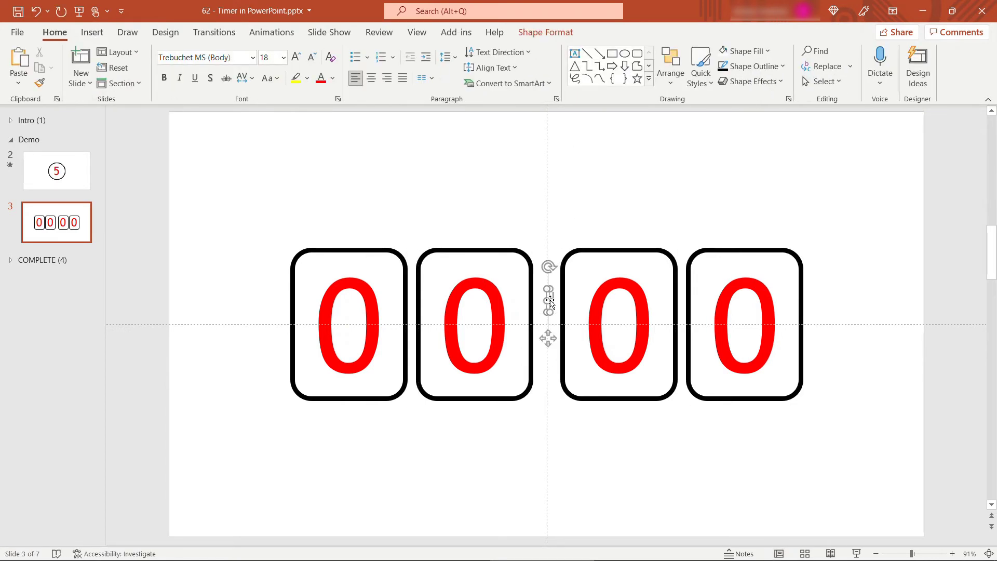
left_click(267, 57)
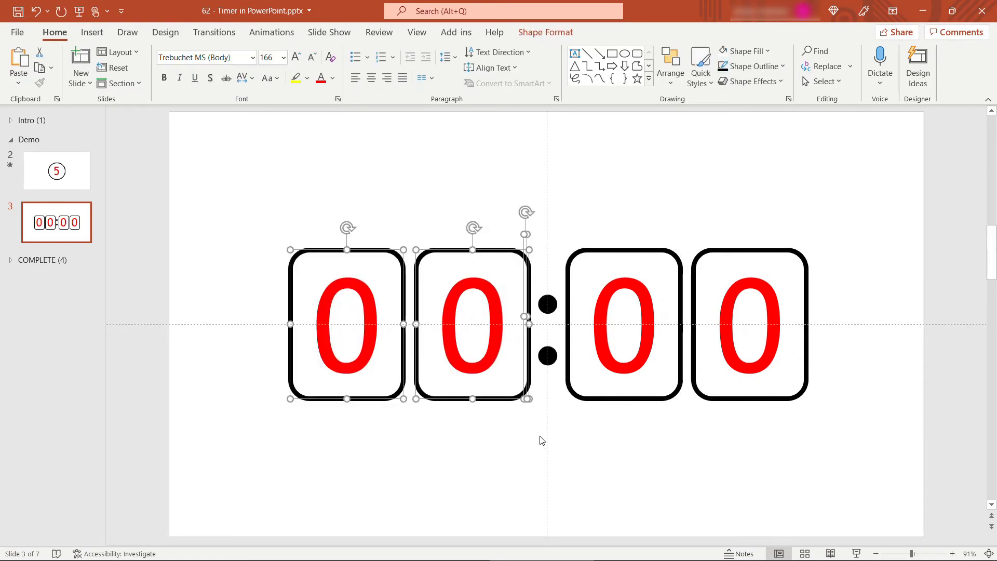
Step: Copy the first two 0 tiles and place the pair above the 00:00 timer
left_click(585, 461)
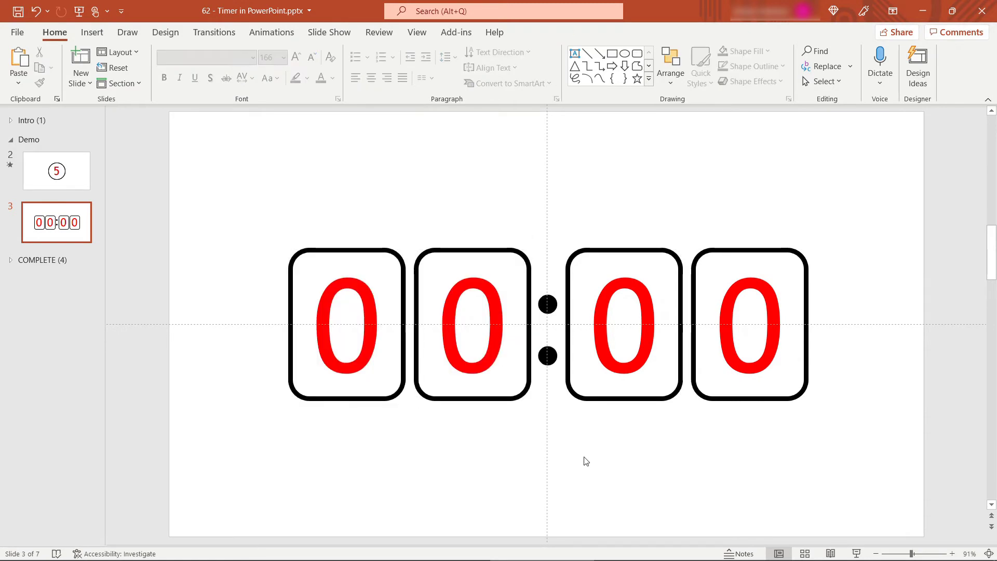
mouse_move(601, 491)
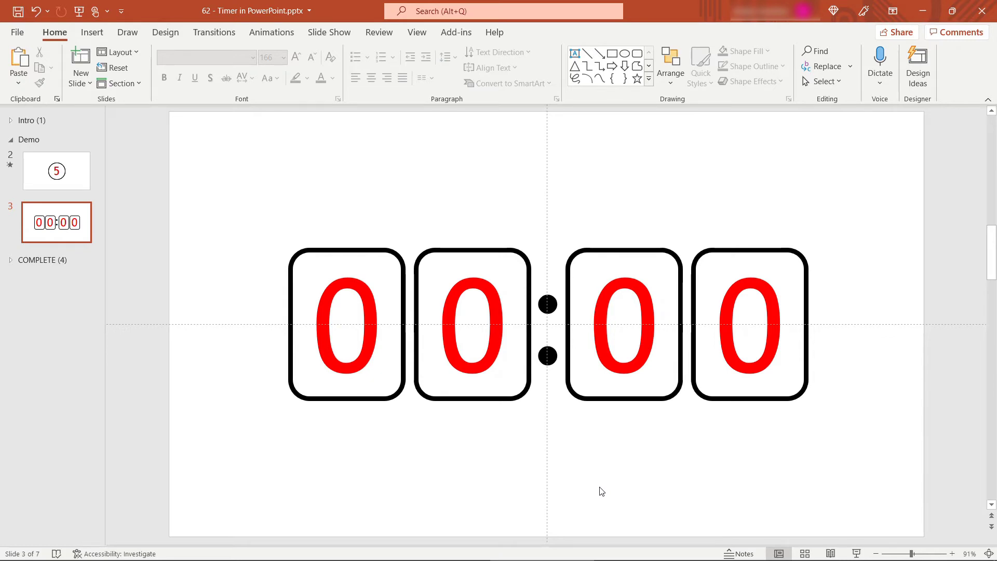
left_click(623, 324)
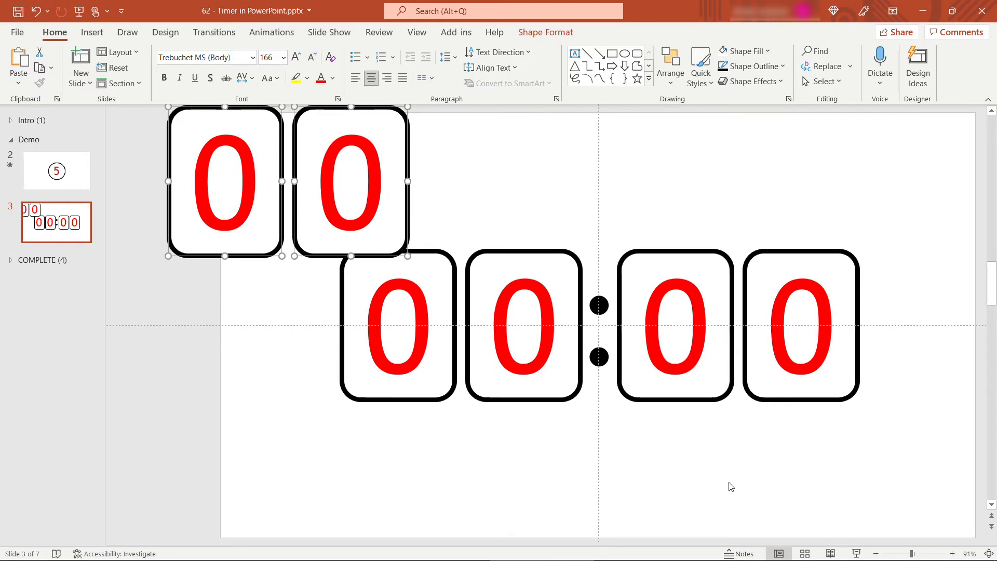
Step: Renumber and arrange tiles 1 0 9 8 7 6 above the timer and 5 4 3 2 1 below it
left_click(873, 553)
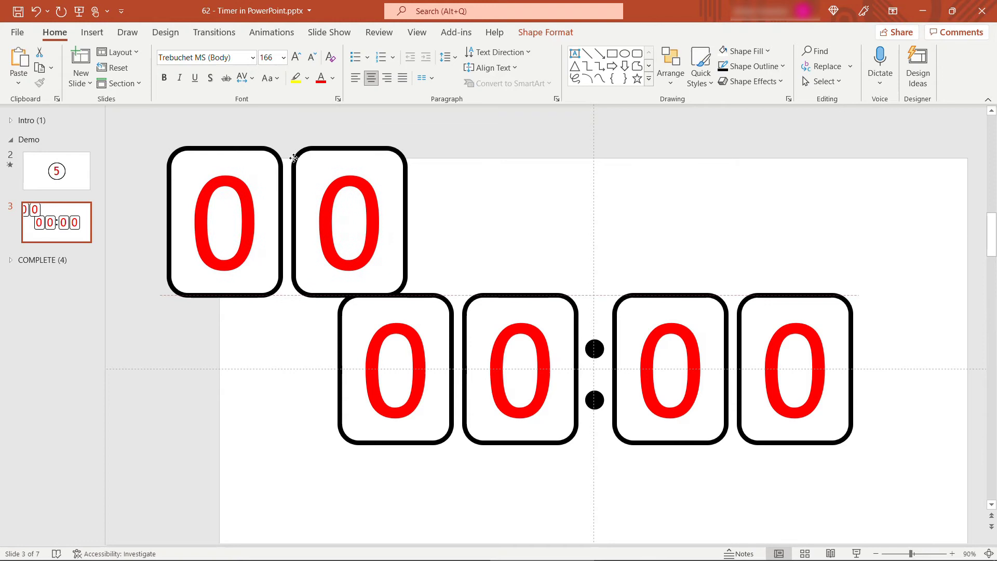
left_click(224, 220)
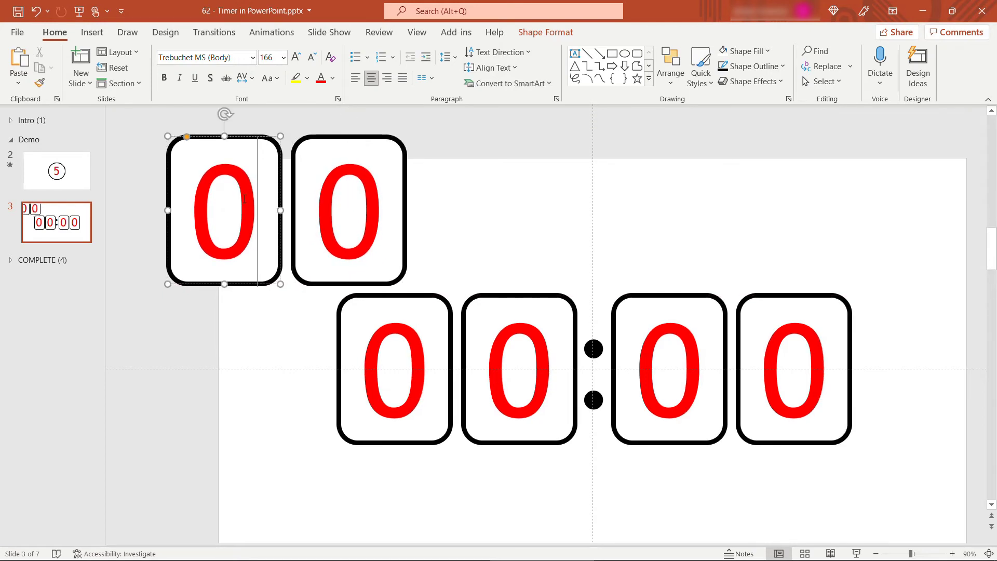
type("1")
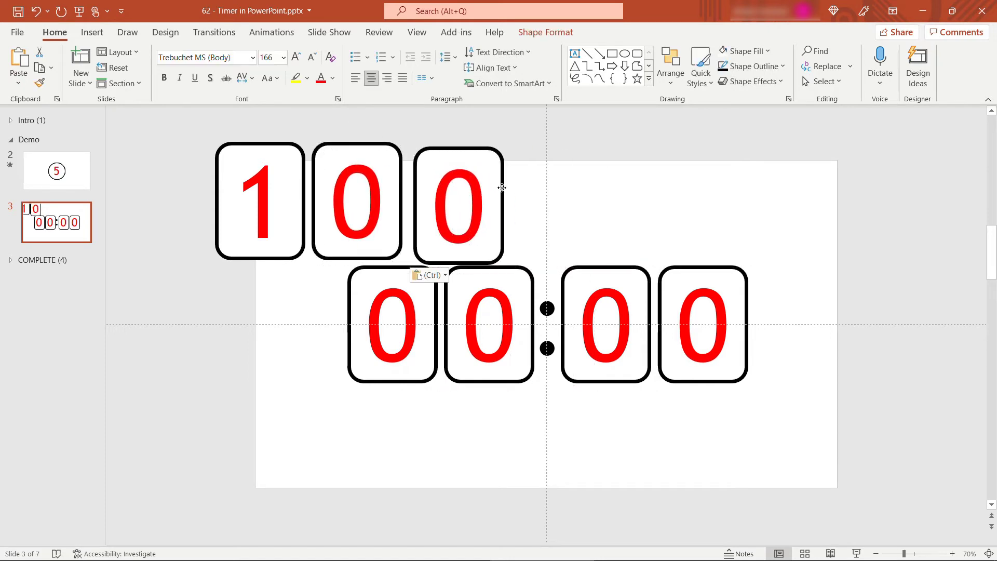
left_click(604, 325)
type("8")
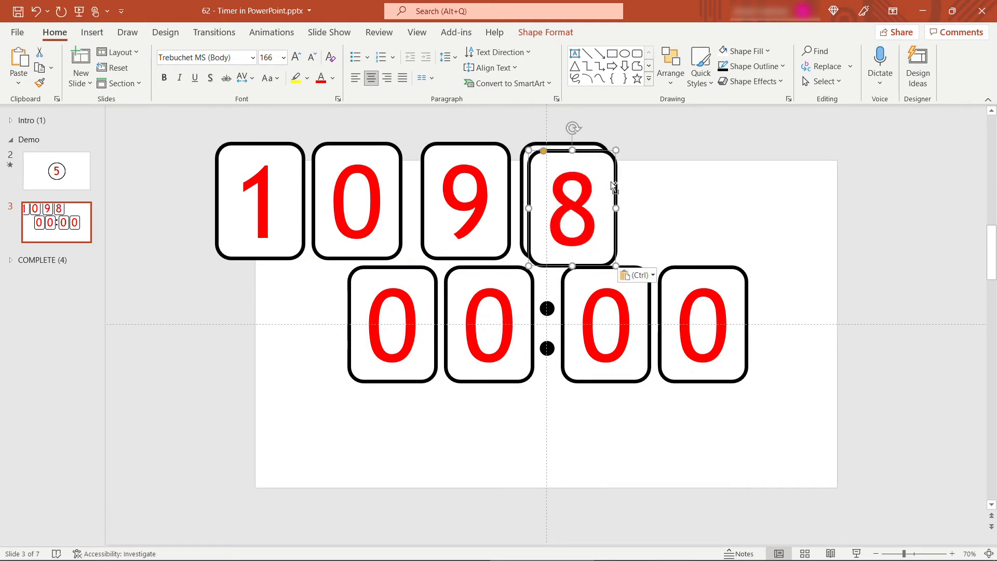
left_click_drag(569, 200, 666, 201)
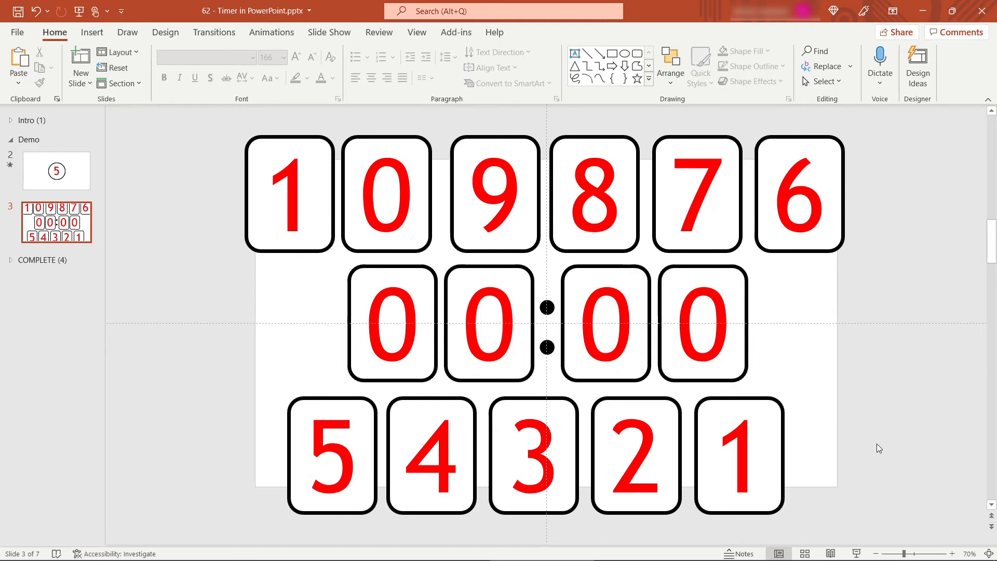
mouse_move(893, 452)
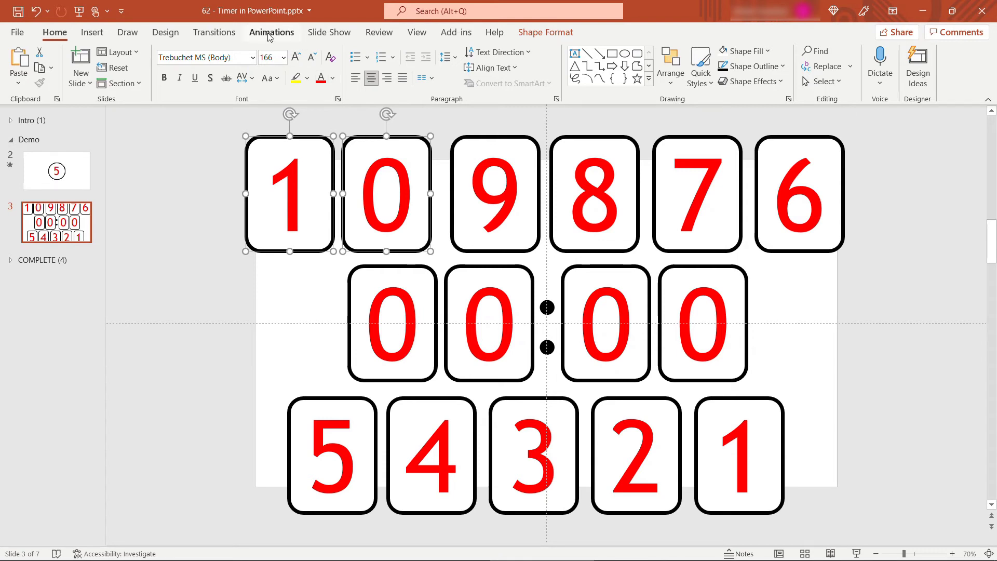
Step: Apply a Swivel exit animation with 0.50 duration to the 1 and 0 tiles forming 10
left_click(271, 32)
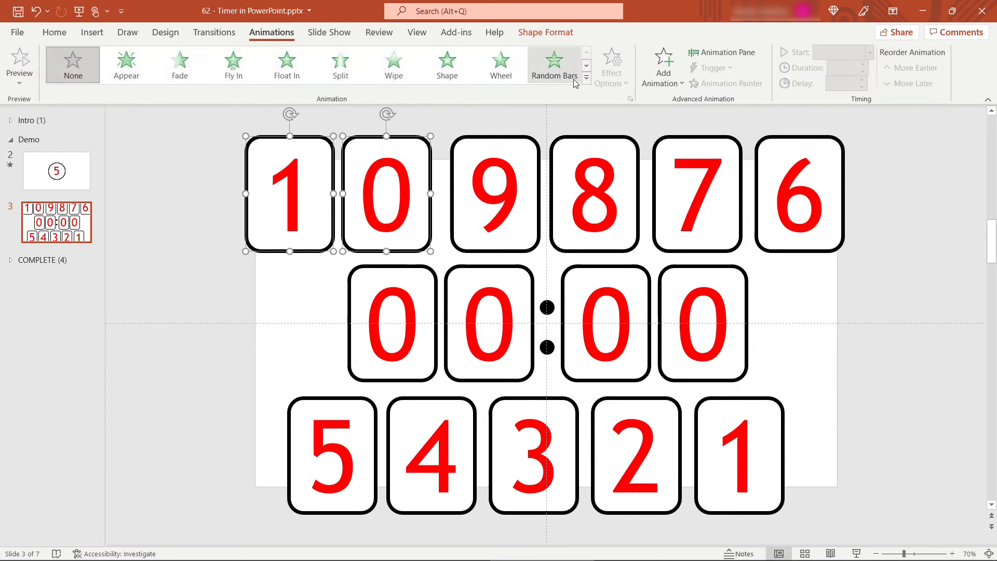
left_click(584, 83)
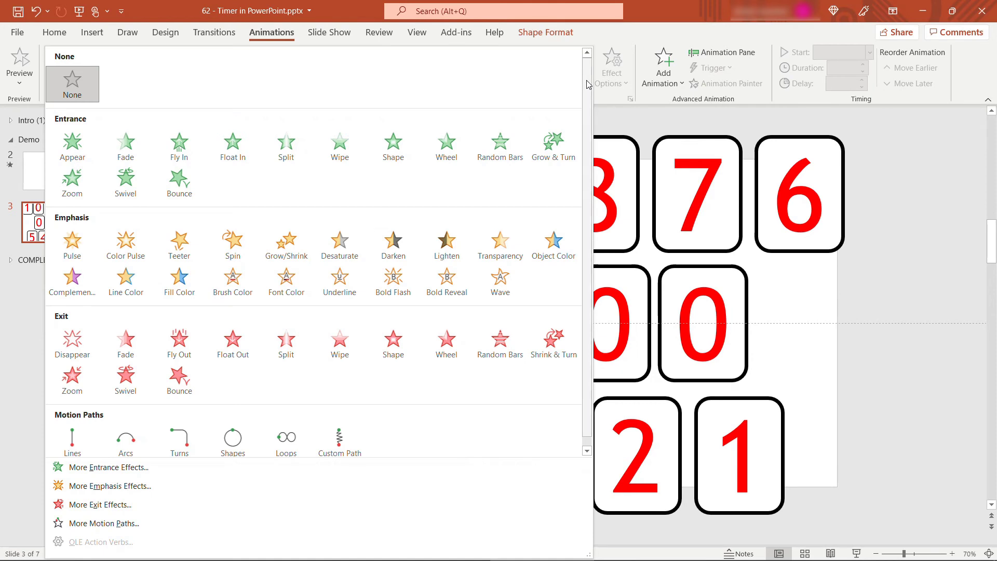
mouse_move(169, 344)
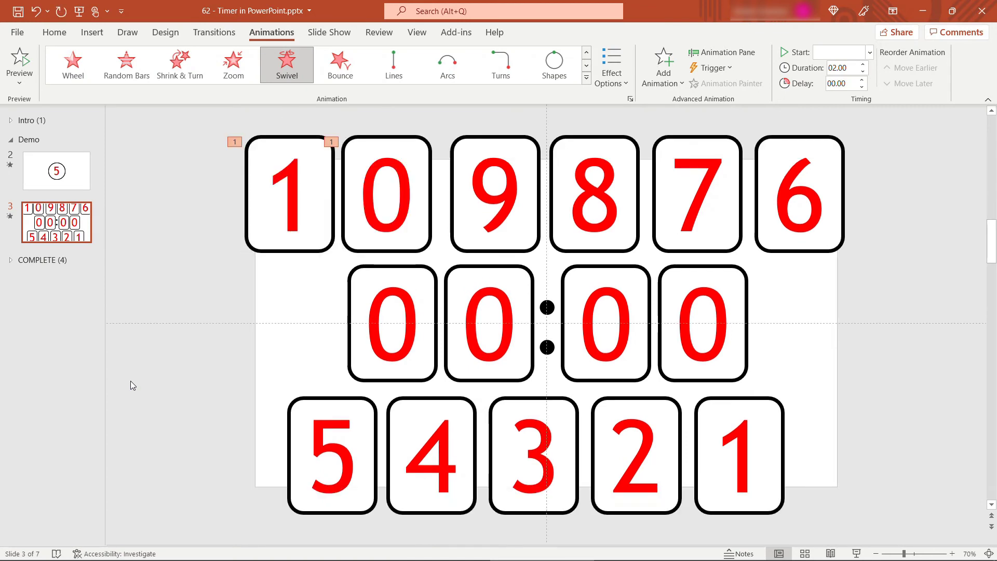
left_click(288, 194)
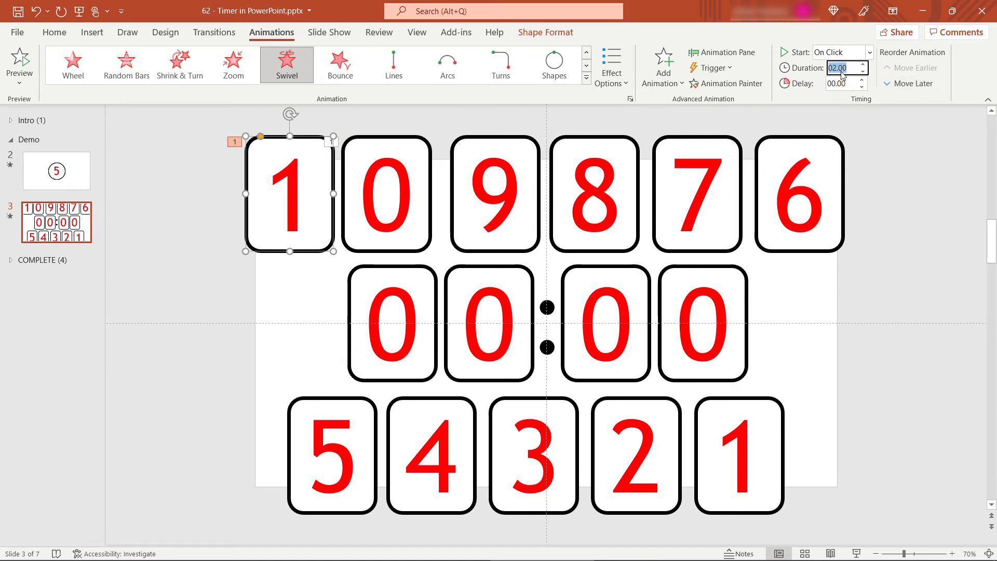
type(".50")
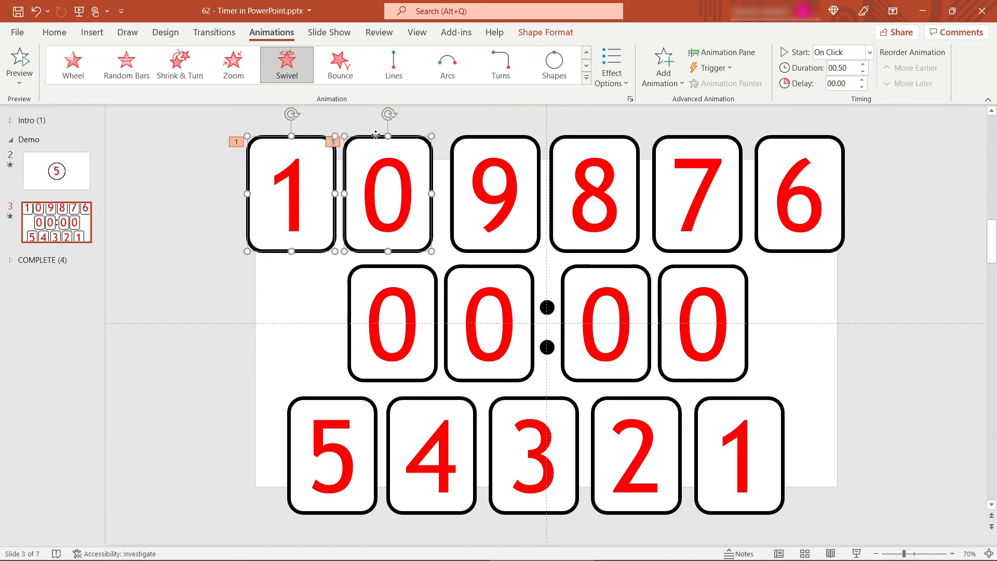
mouse_move(182, 210)
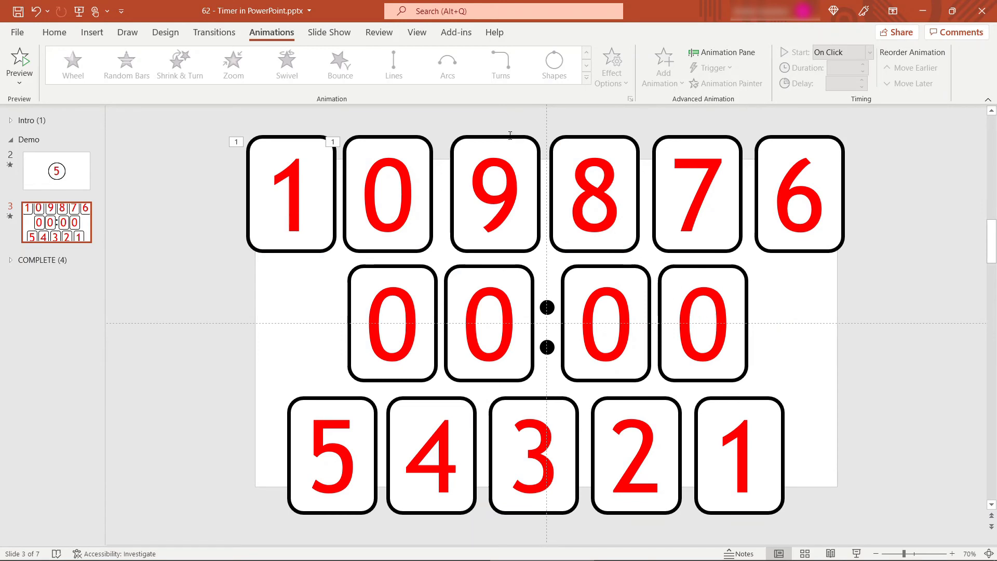
Step: Give the 9 tile a 0.50 Swivel exit starting After Previous with a 01.00 delay
left_click(494, 195)
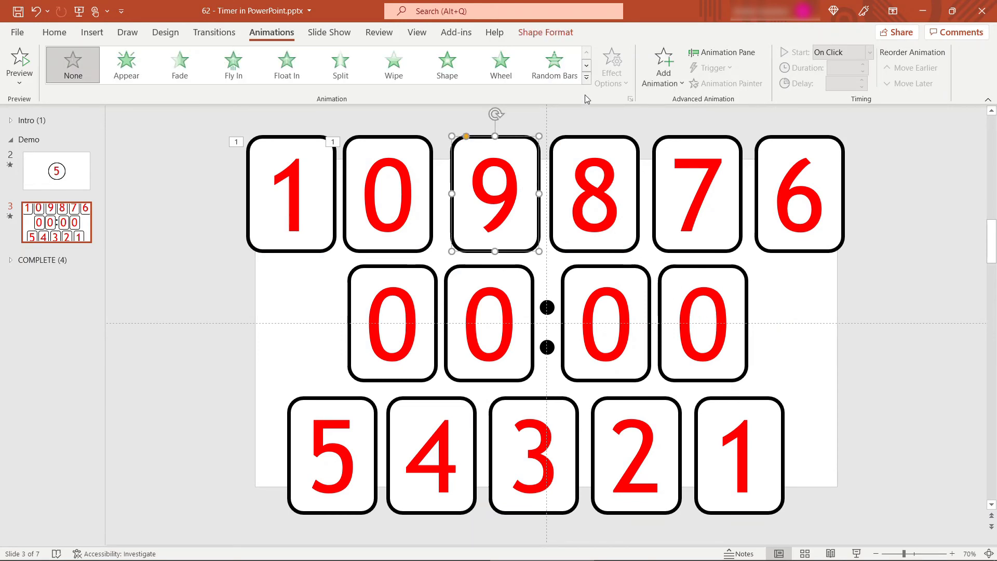
left_click(585, 83)
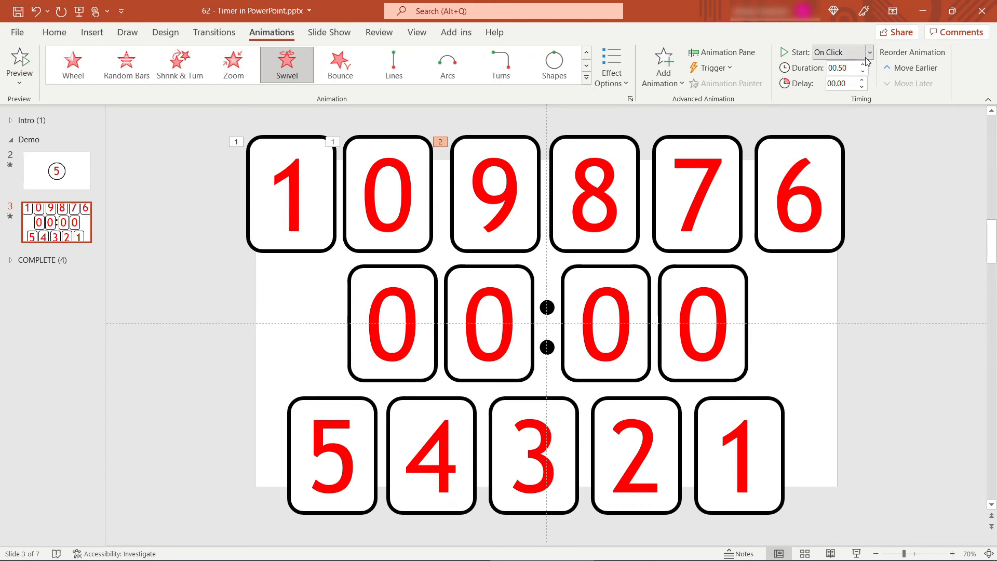
left_click(839, 52)
type("1")
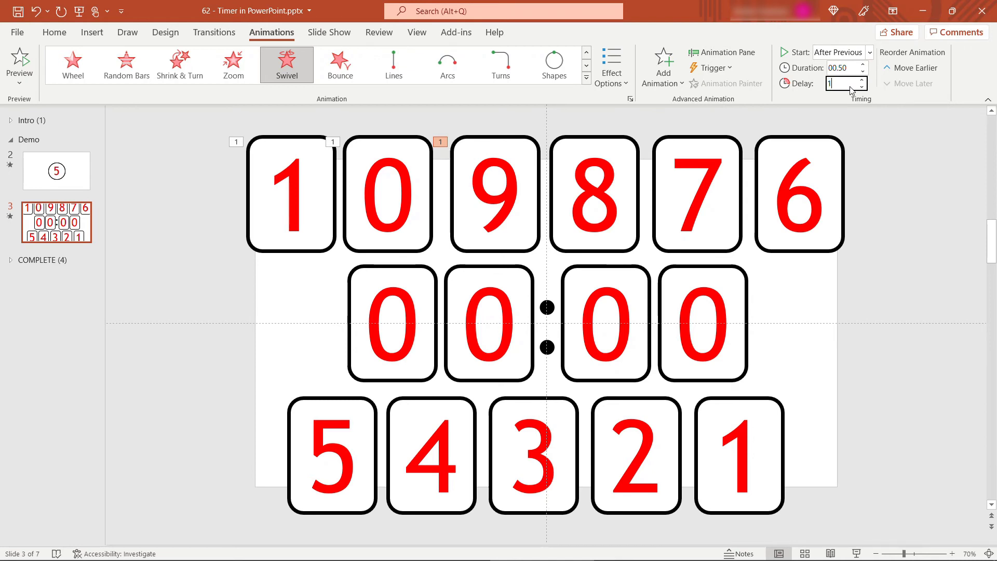
left_click(862, 80)
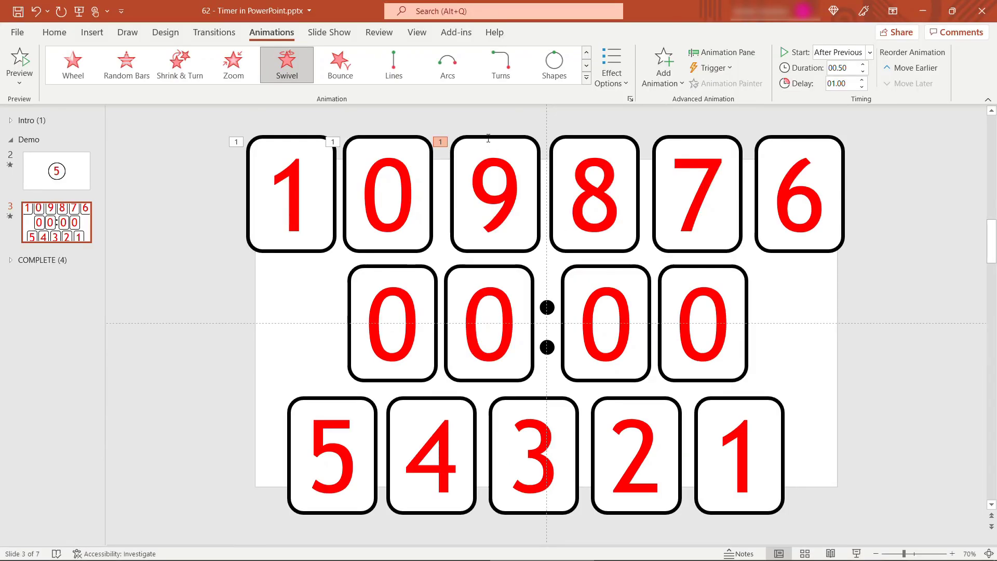
left_click(494, 194)
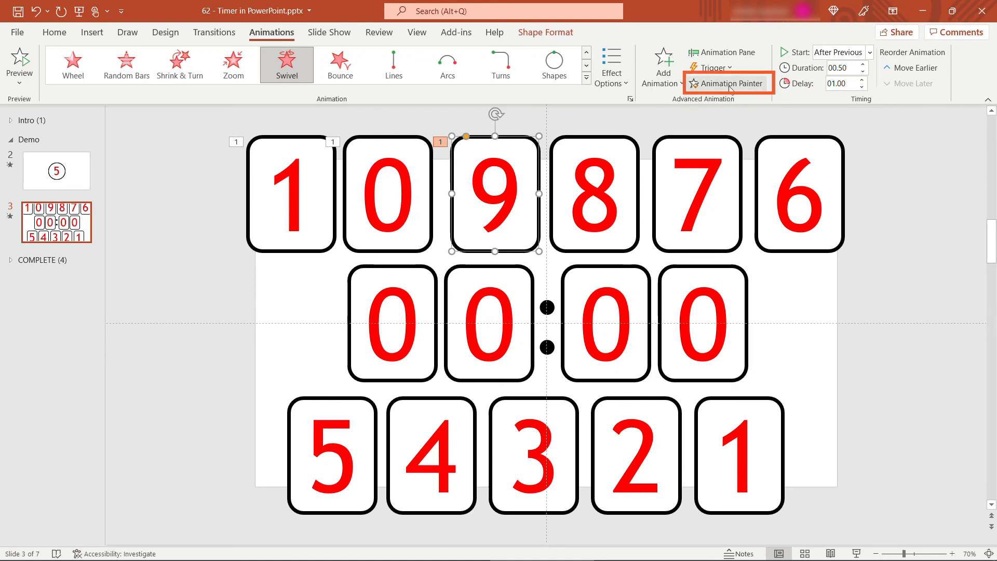
mouse_move(628, 135)
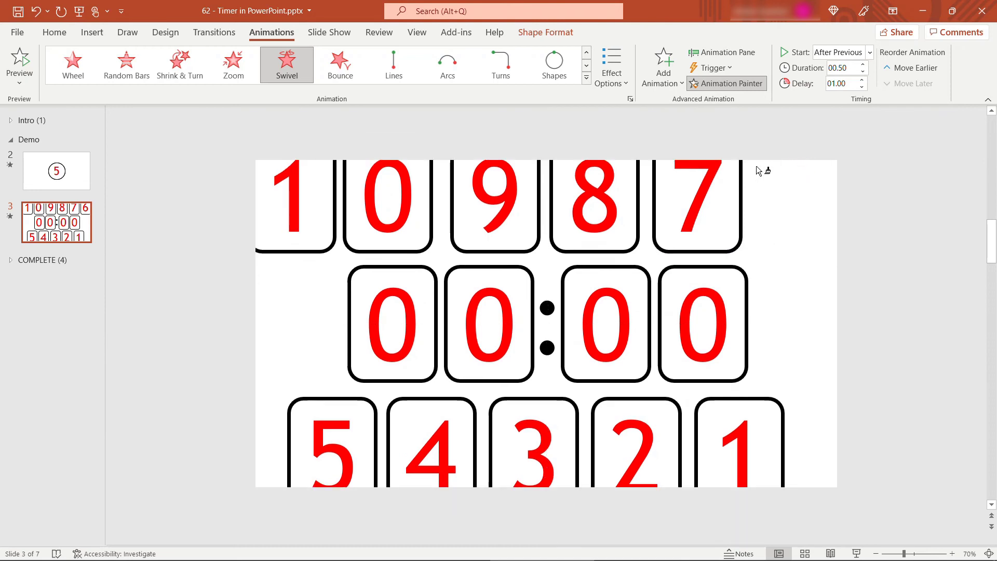
Step: Paint the 9 tile's Swivel exit timing onto tiles 8 down to 1 with Animation Painter
left_click(797, 195)
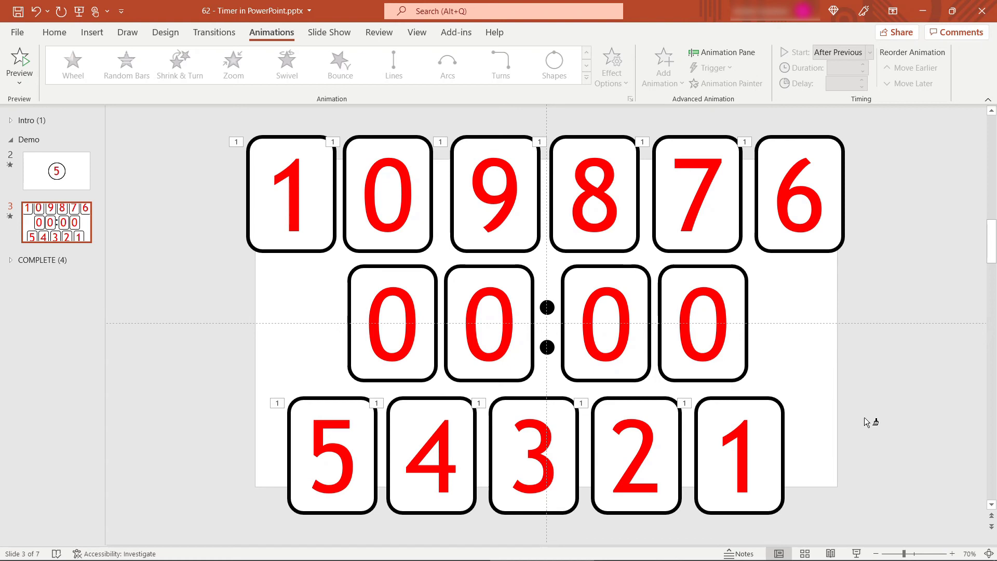
Step: Stack digit tiles 1 through 9 onto the last 0 of the 00:00 timer
left_click(702, 323)
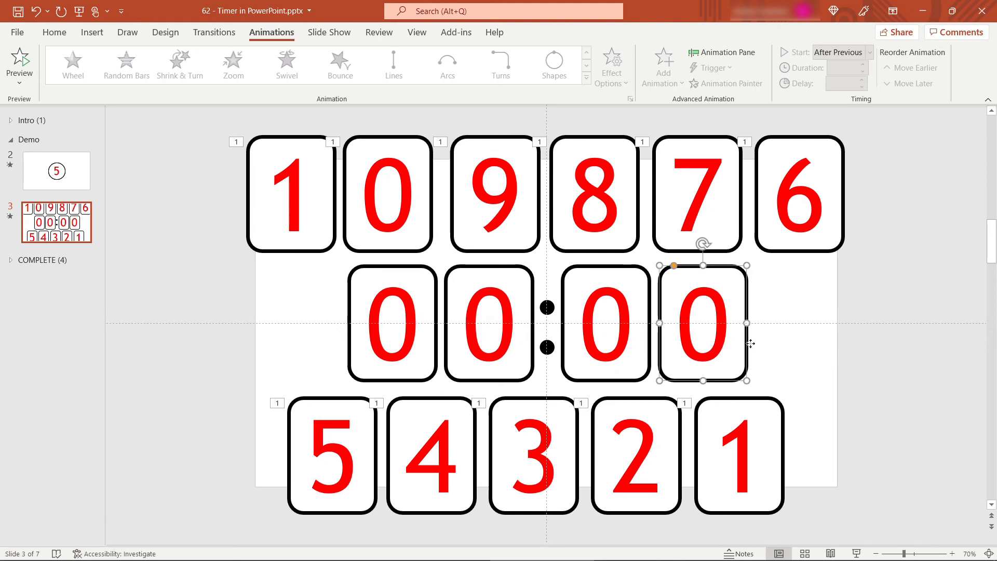
left_click(605, 324)
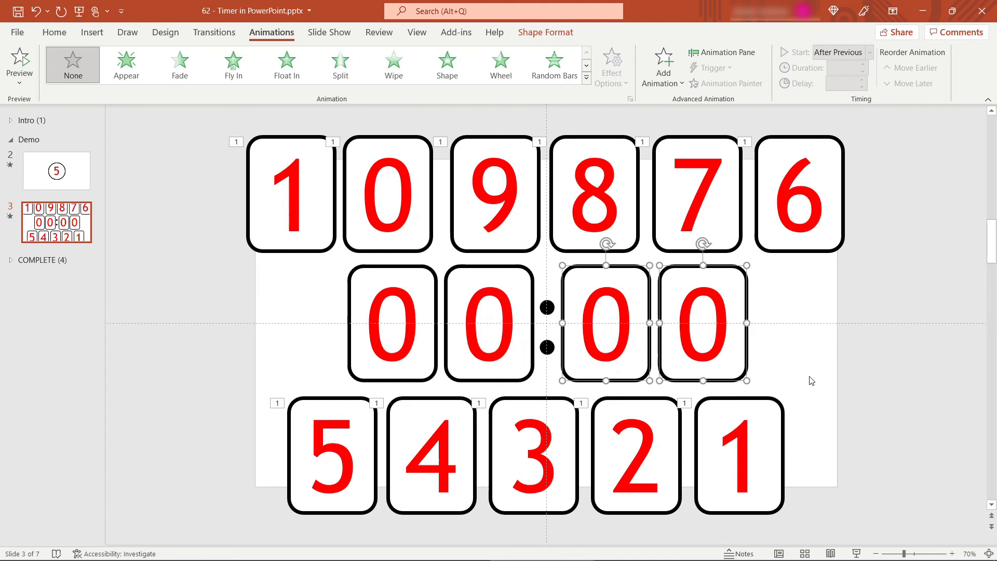
mouse_move(813, 378)
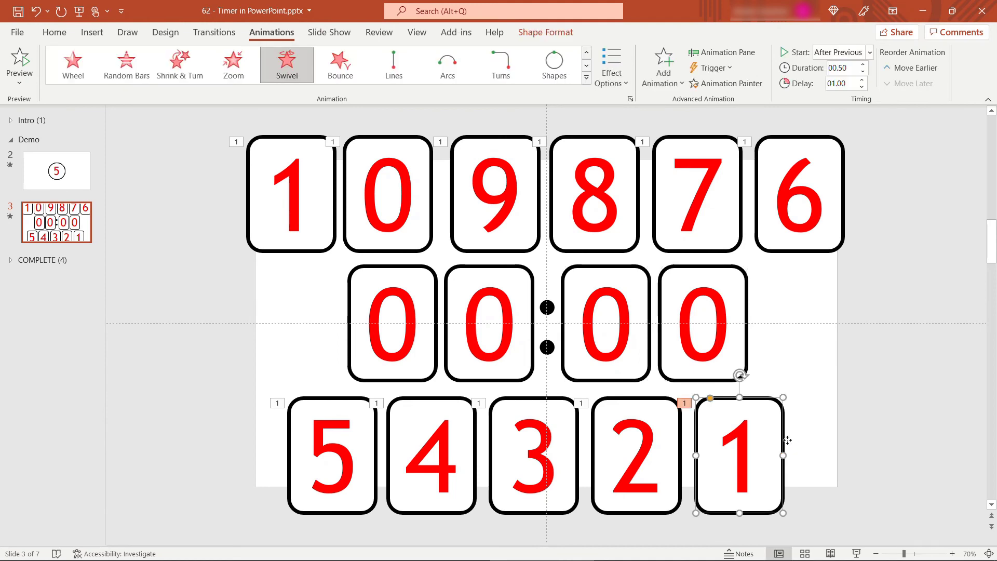
left_click_drag(740, 455, 757, 429)
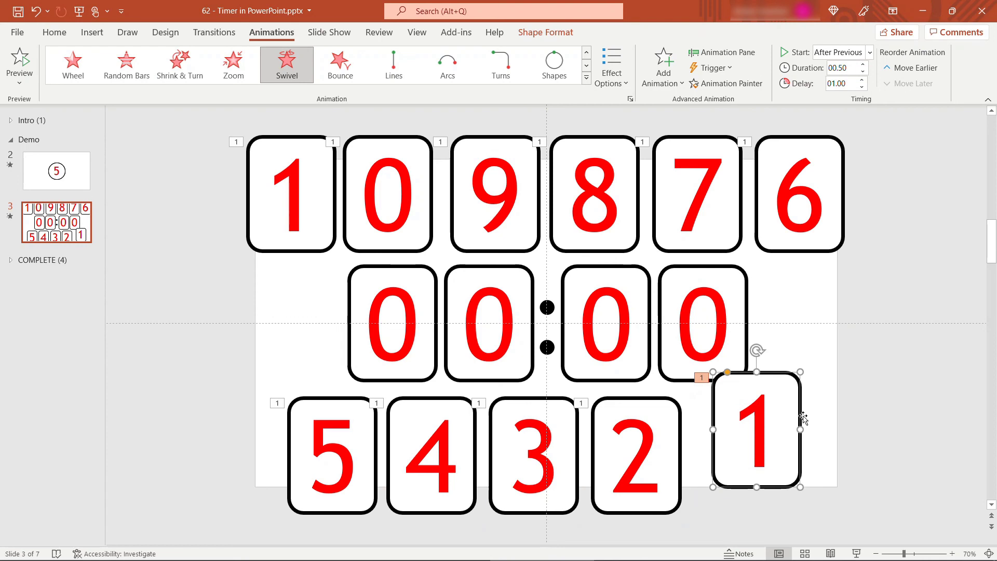
right_click(753, 429)
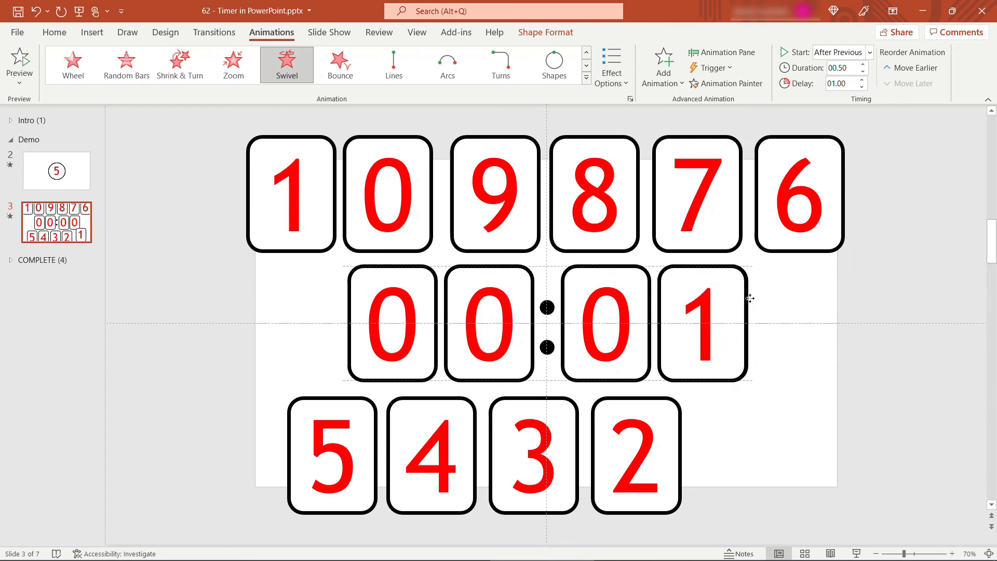
left_click(702, 325)
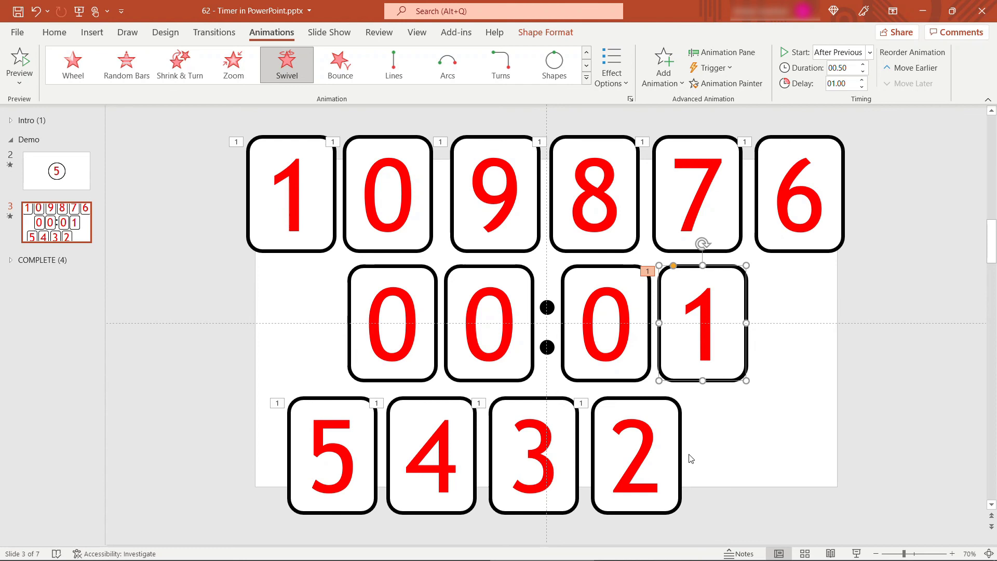
right_click(635, 455)
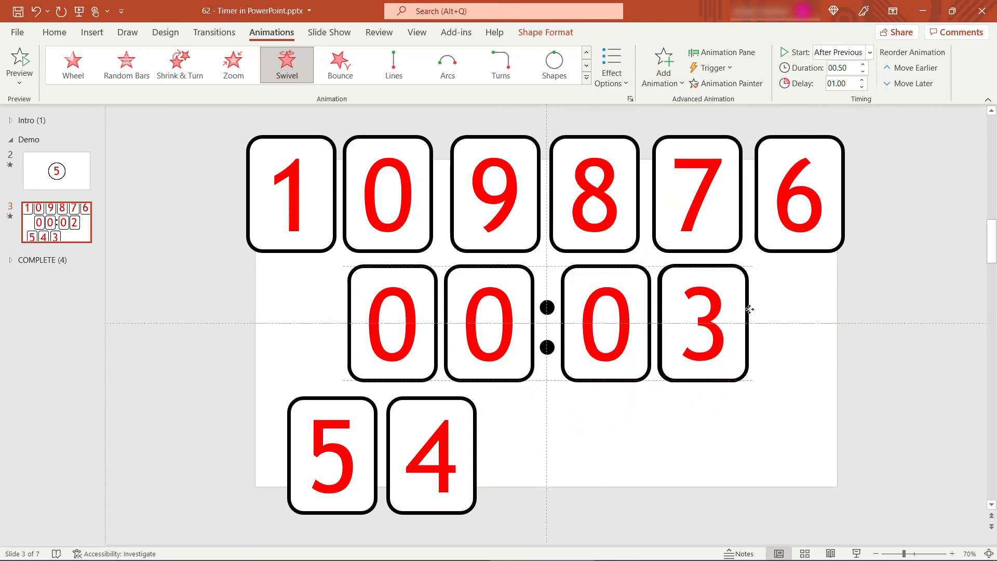
left_click(430, 455)
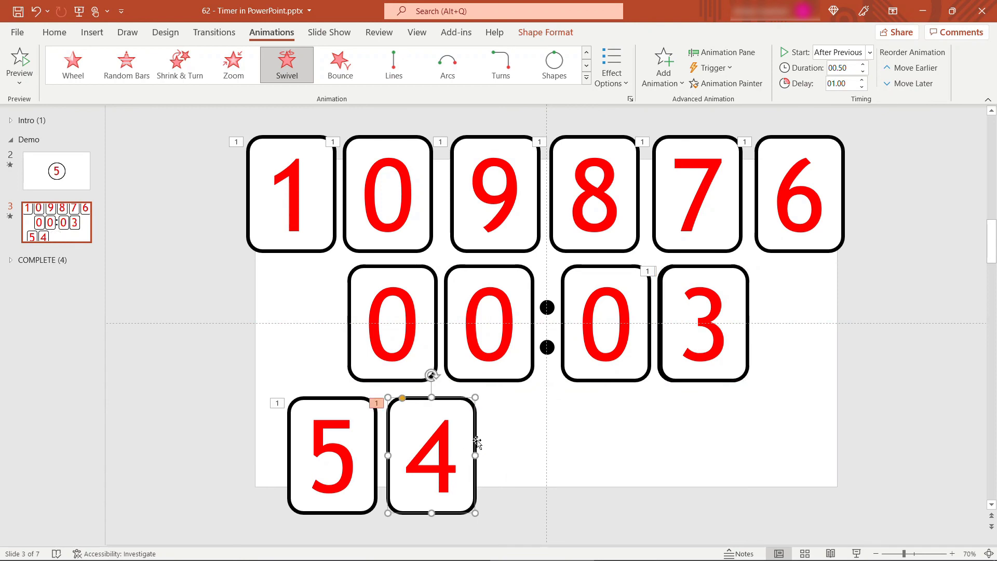
mouse_move(540, 239)
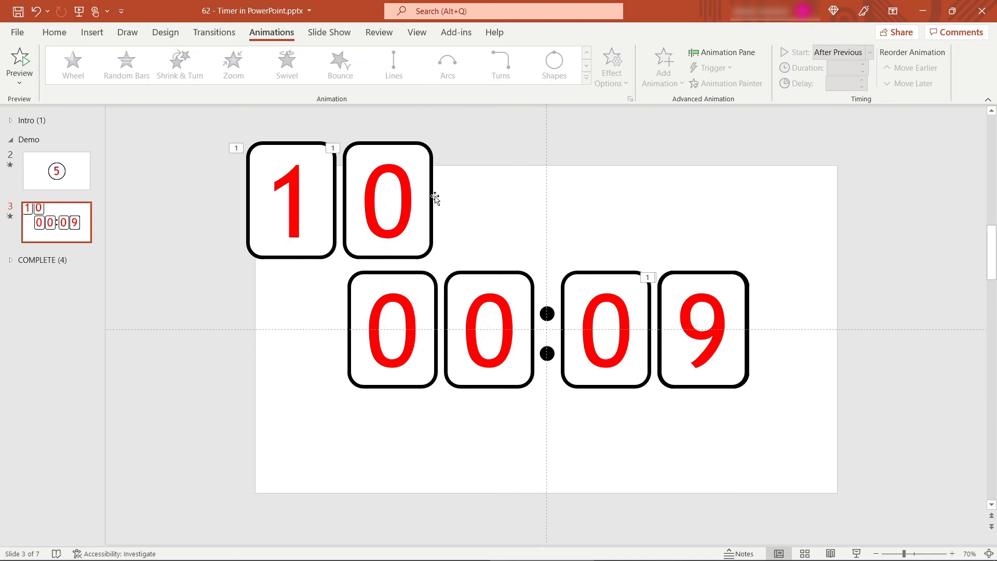
Step: Move the 1 and 0 tiles of the 10 pair onto the timer's last two digits, reading 00:10
left_click(286, 64)
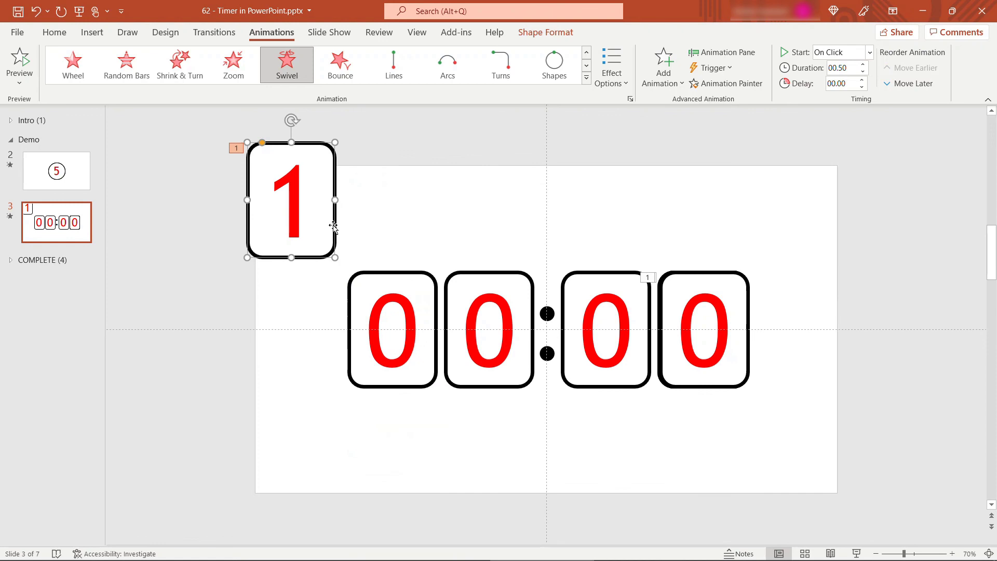
left_click_drag(291, 200, 605, 329)
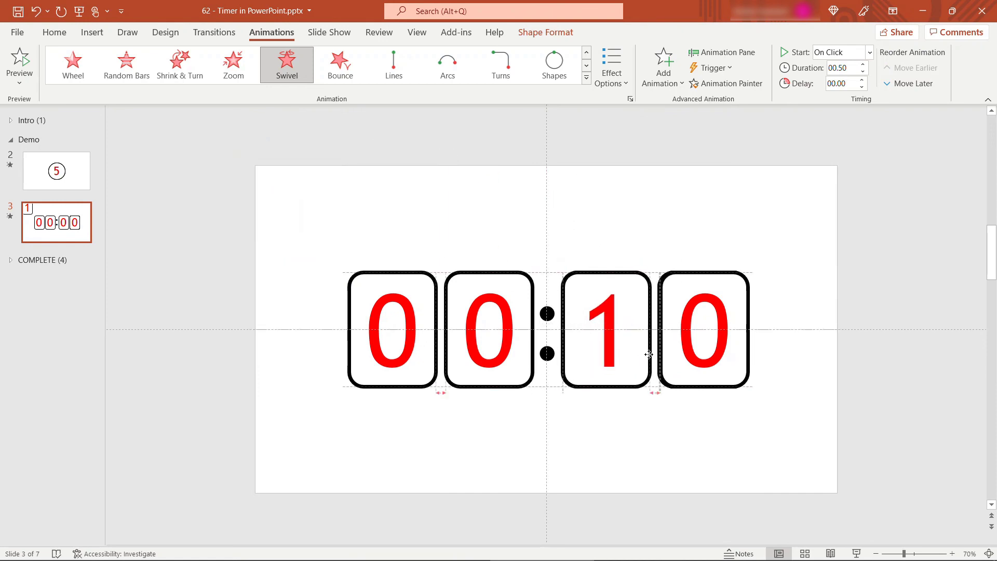